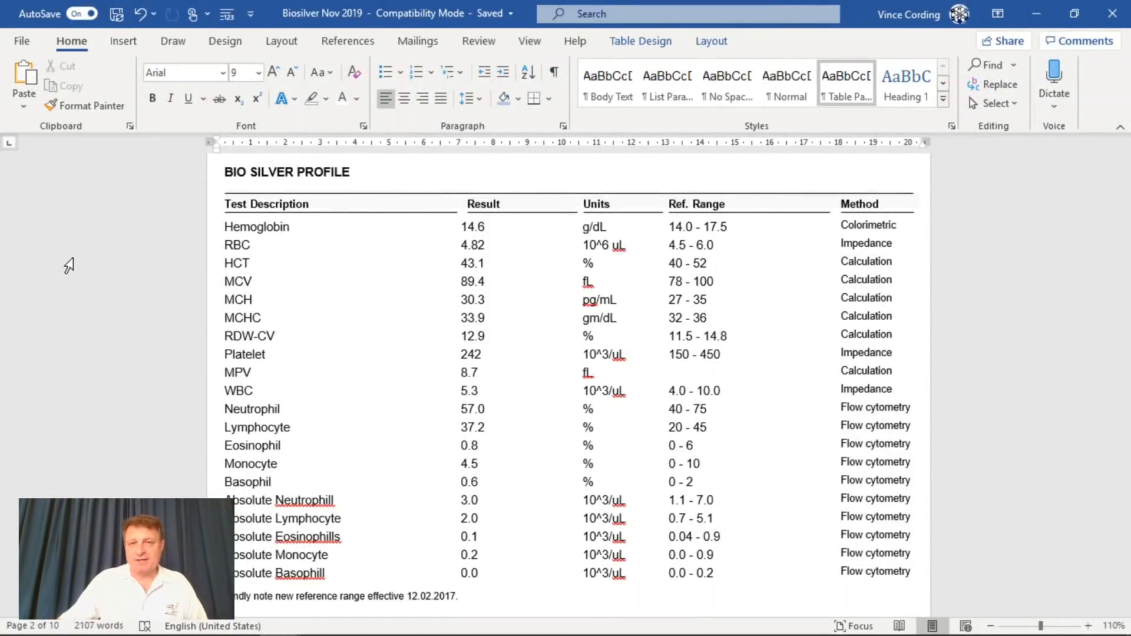
mouse_move(106, 275)
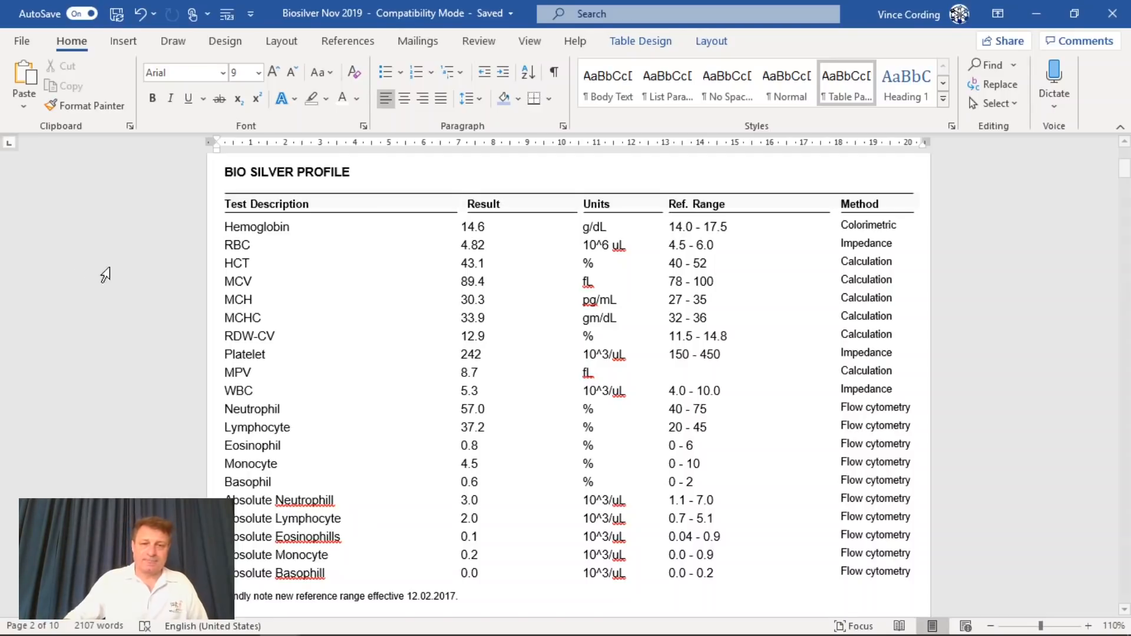
mouse_move(461, 226)
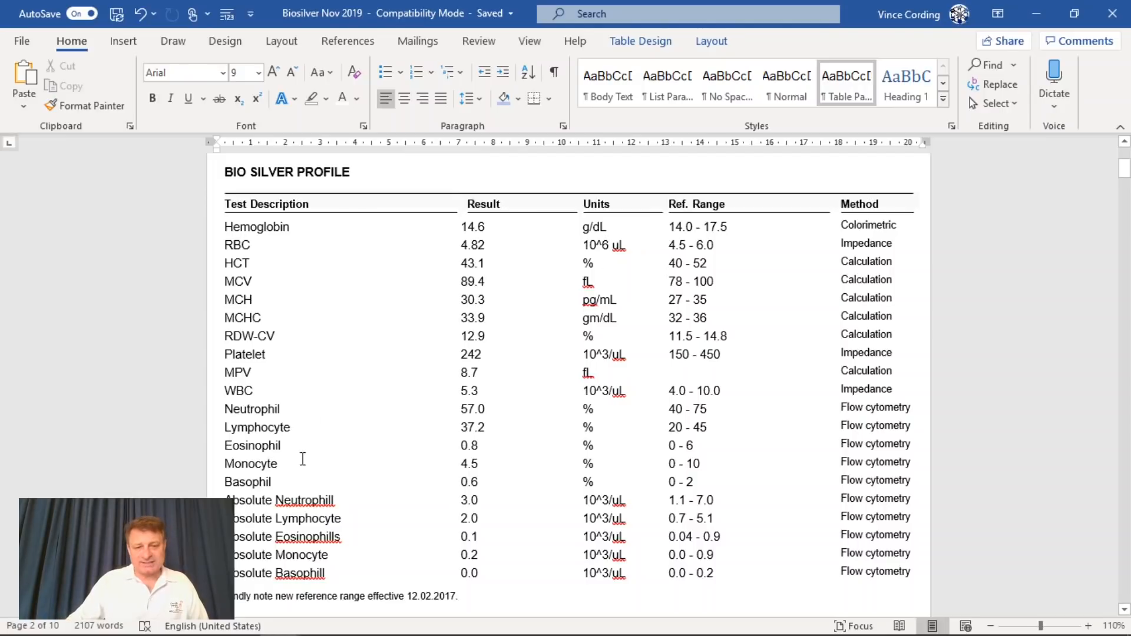
mouse_move(249, 555)
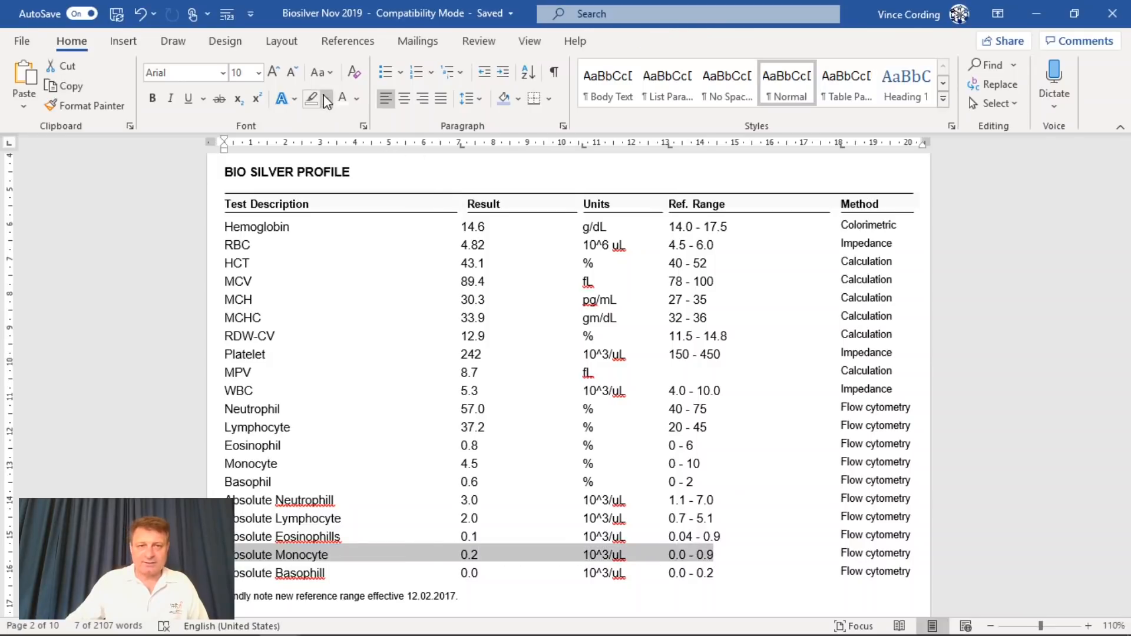
- Highlight the selected Absolute Monocyte row yellow and move down to the report's closing section
left_click(311, 98)
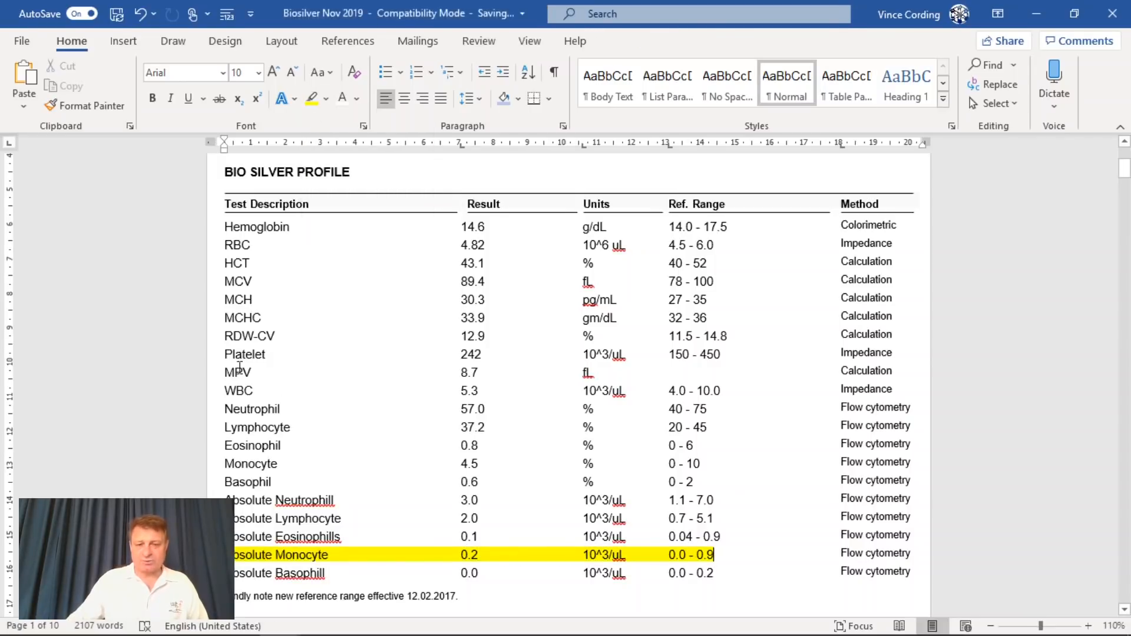
scroll("down", 3)
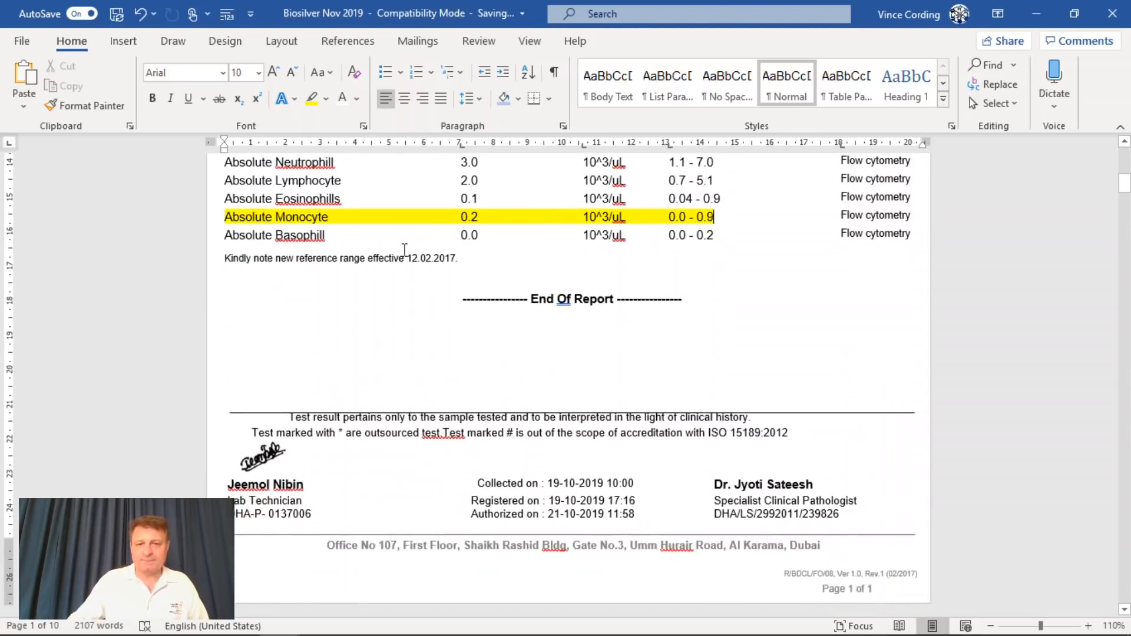
mouse_move(651, 231)
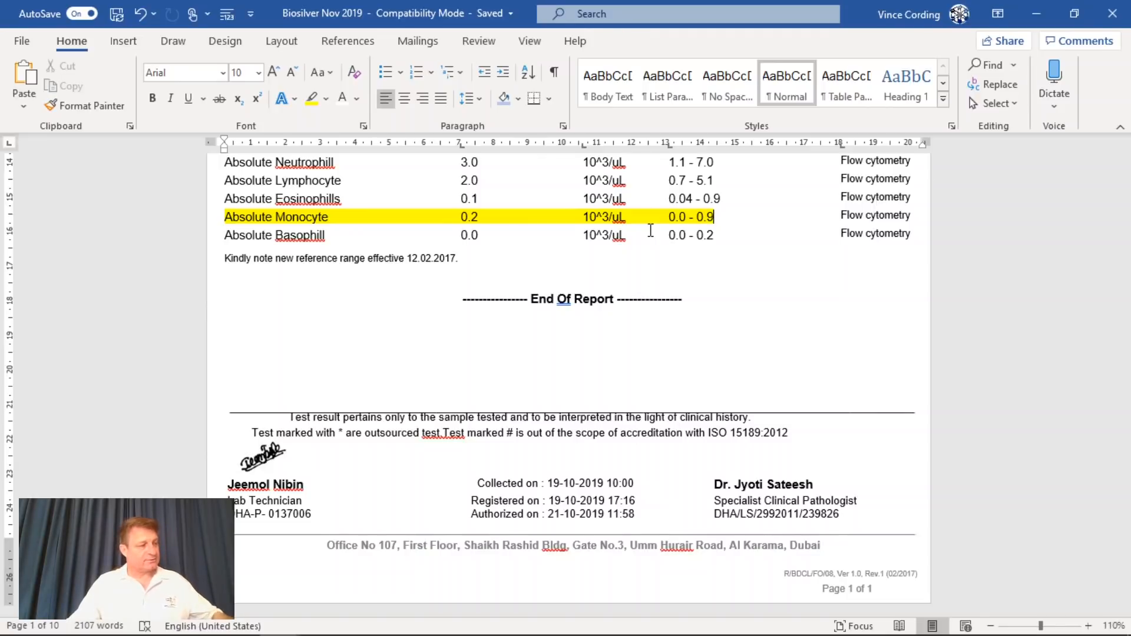
- Highlight the HbA1c entry and its Increased Risk reference range in yellow
scroll("up", 3)
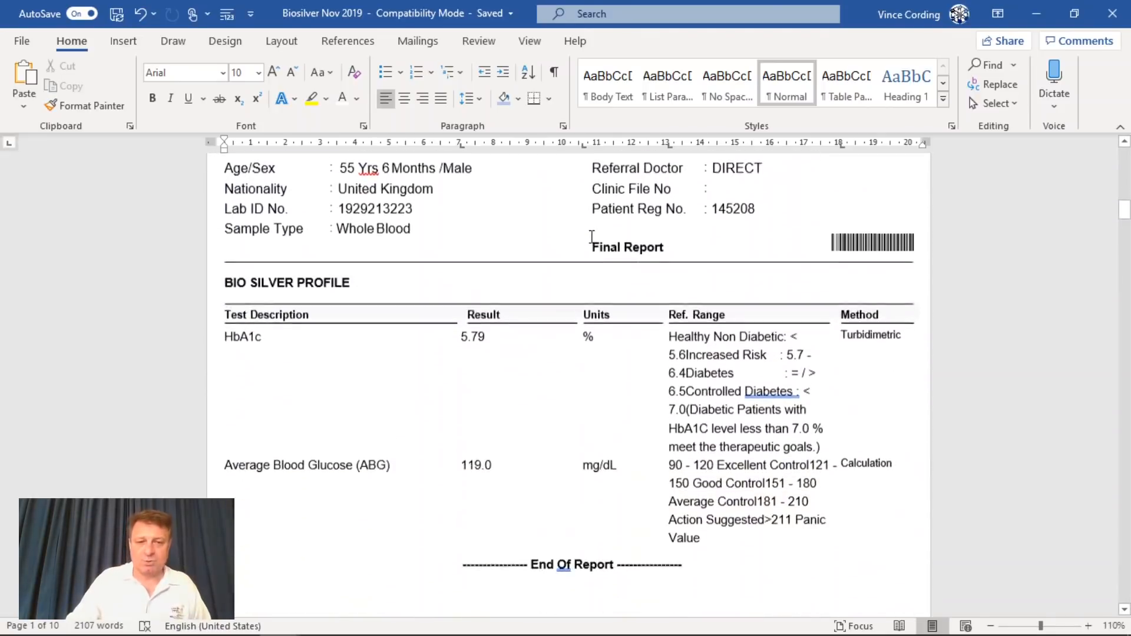
scroll("down", 3)
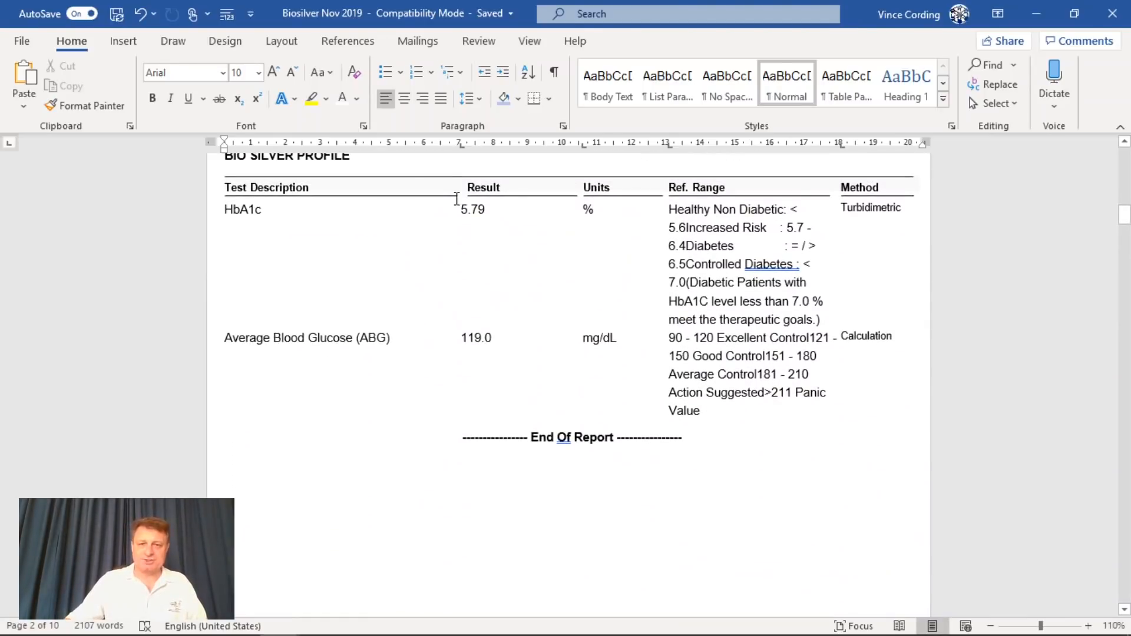
double_click(242, 210)
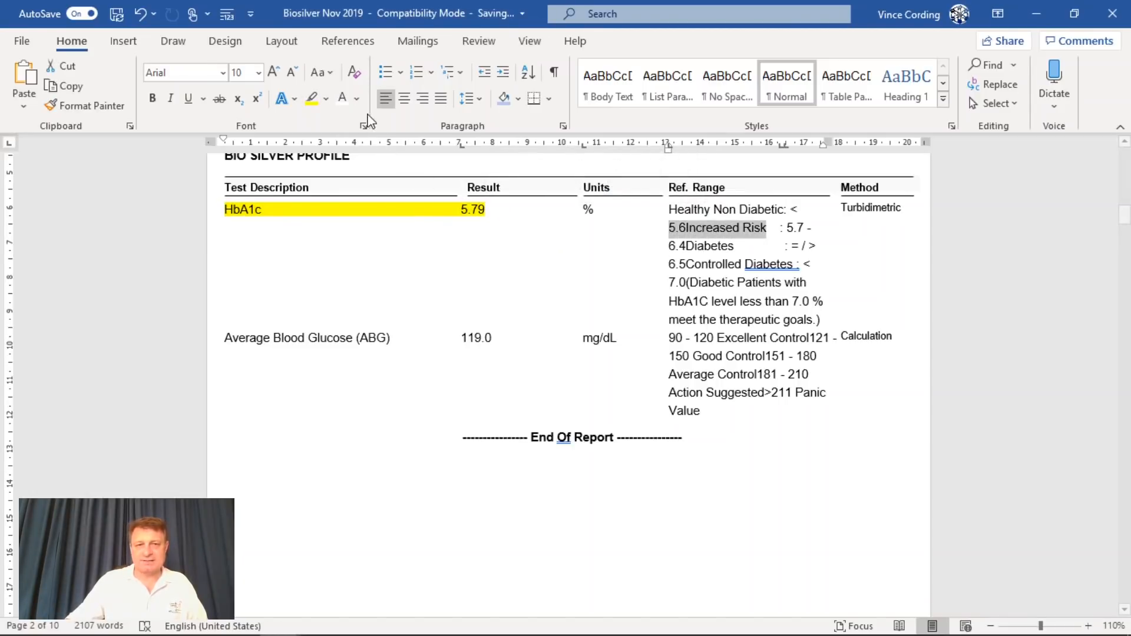
left_click(311, 97)
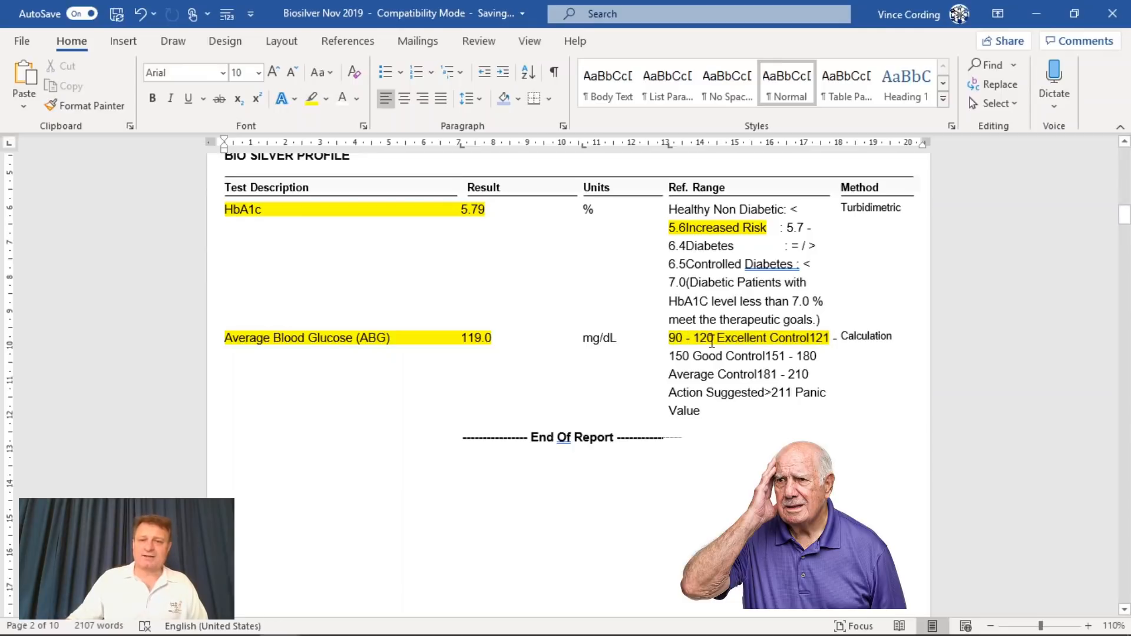
mouse_move(122, 330)
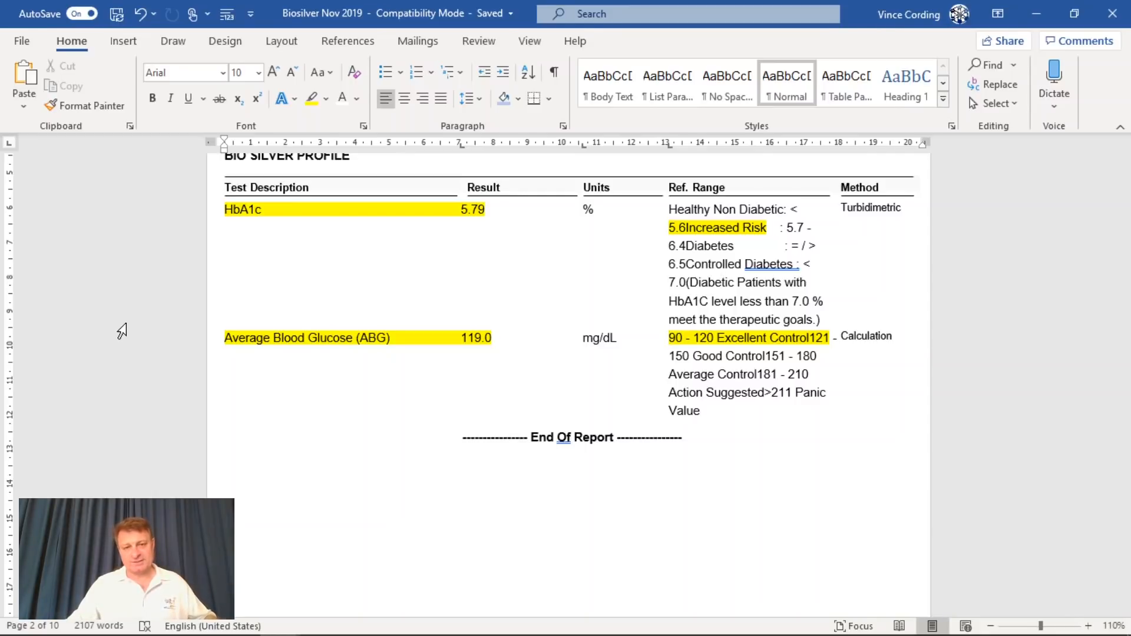
mouse_move(248, 326)
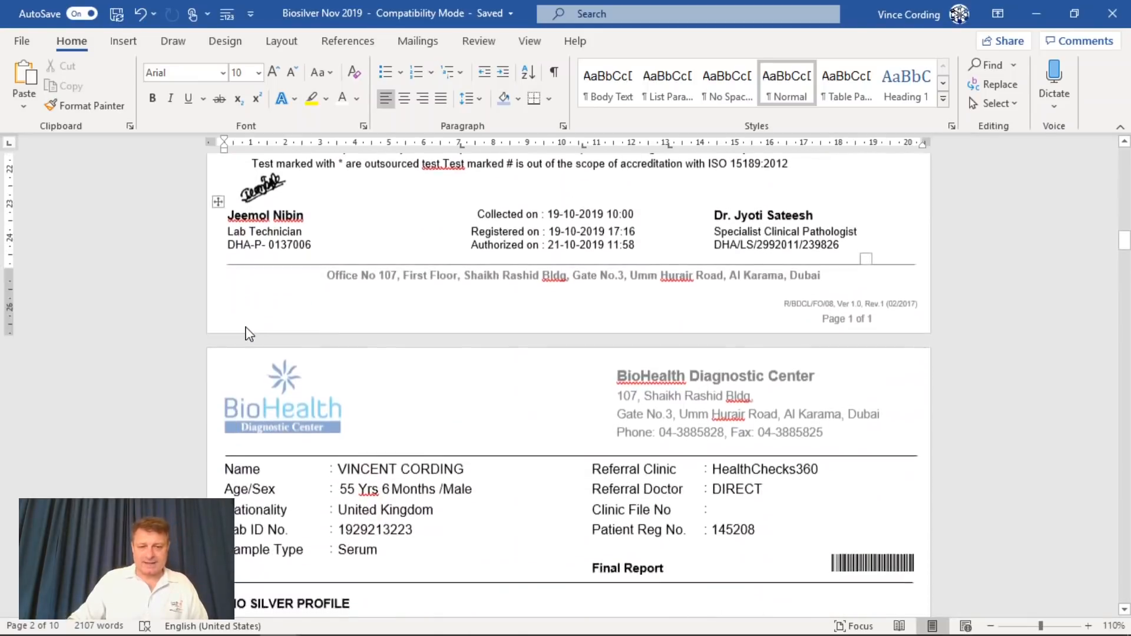
- Highlight the 232.38 total cholesterol result in the lipid profile in yellow
scroll("down", 3)
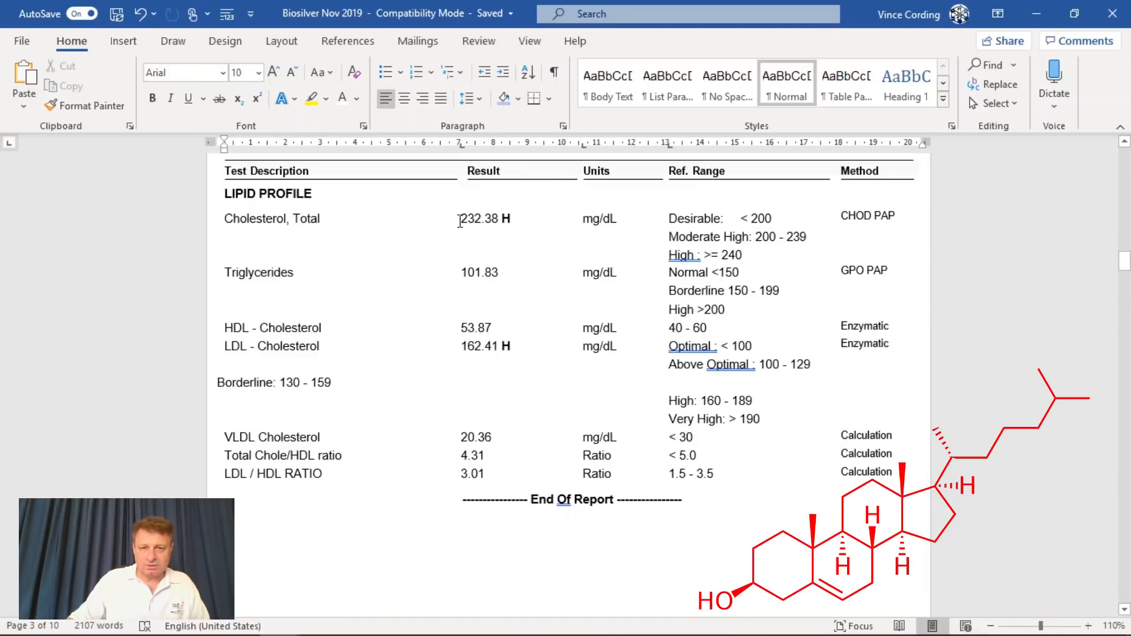
double_click(484, 219)
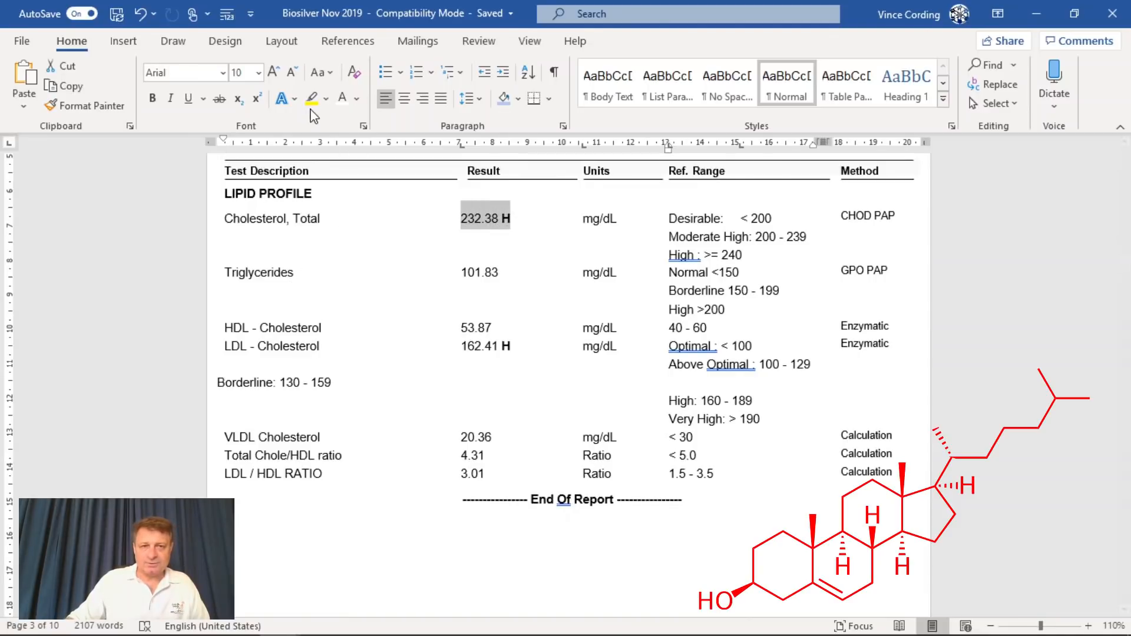
left_click(311, 98)
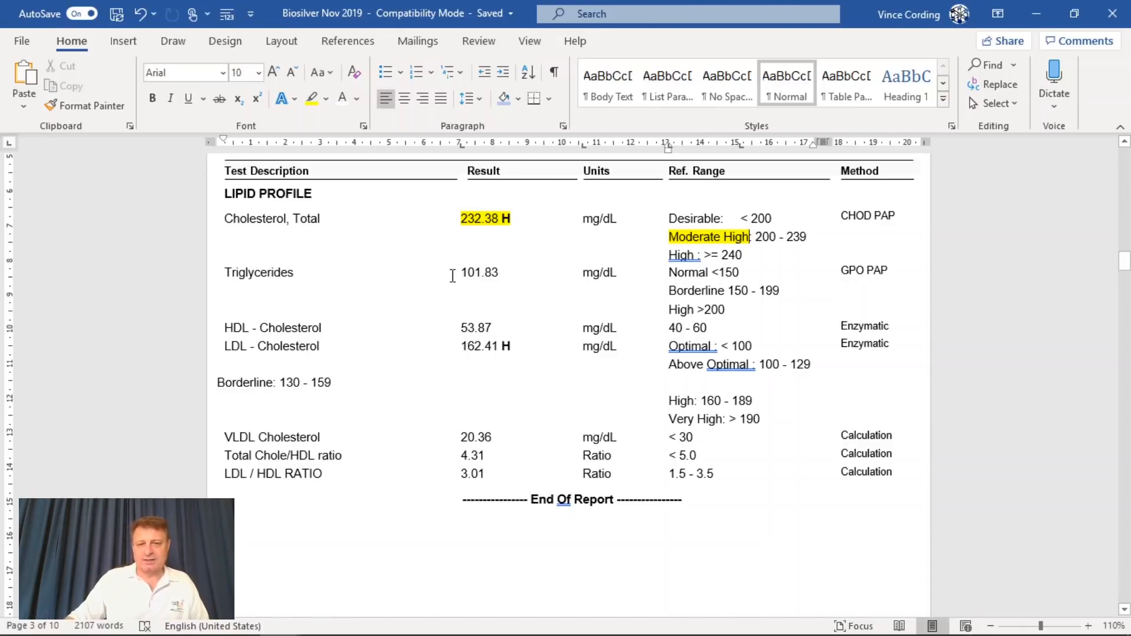
mouse_move(370, 290)
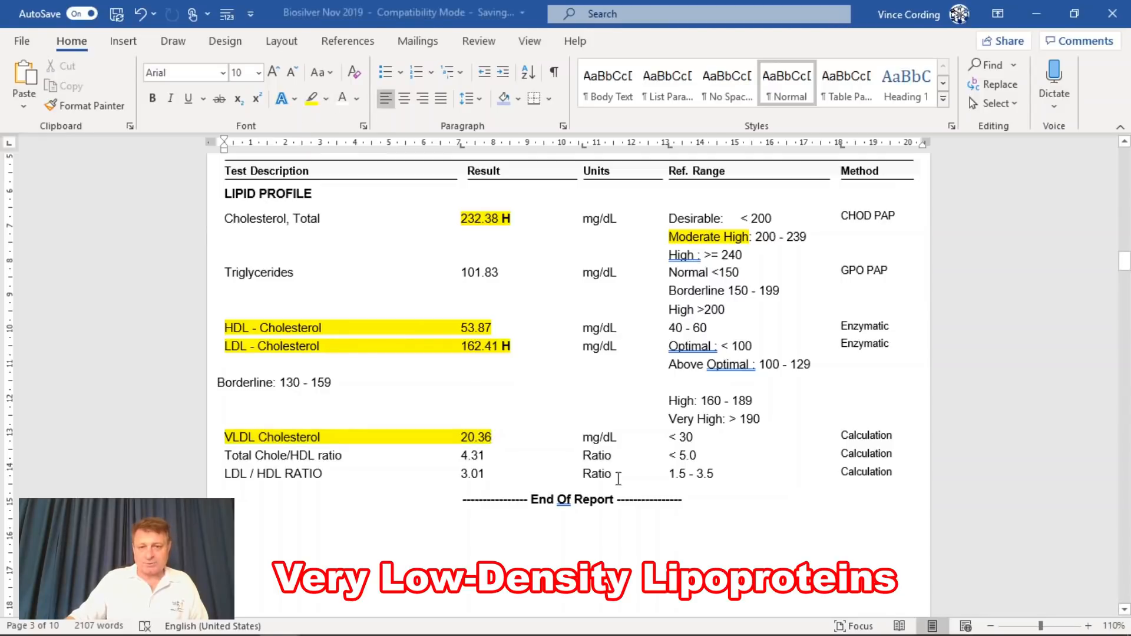
mouse_move(698, 439)
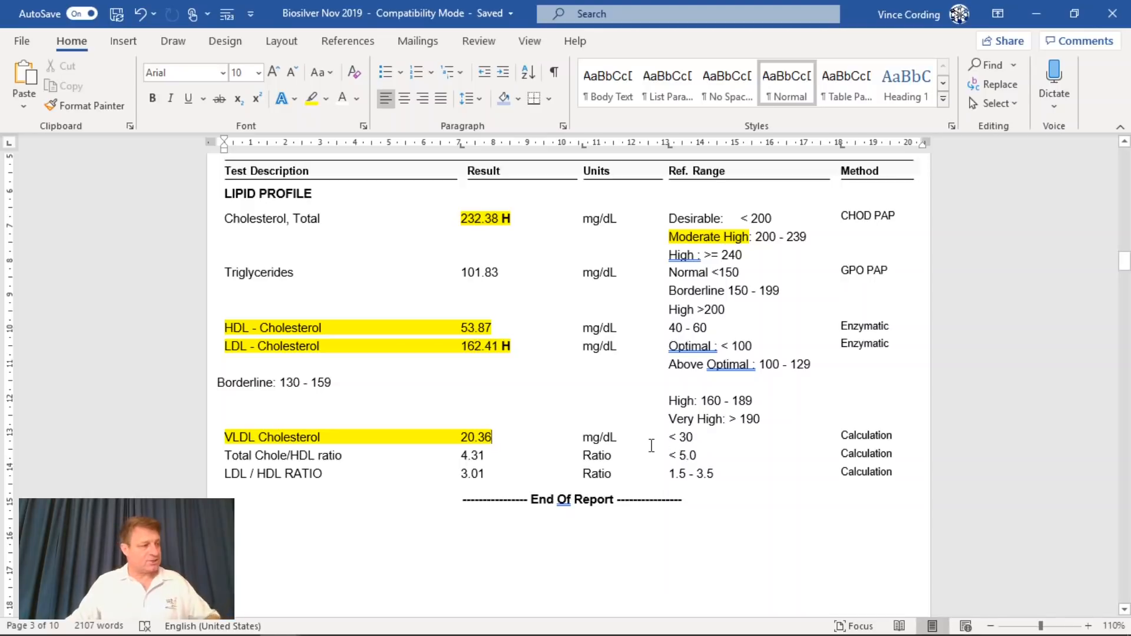
- Highlight the Albumin/Globulin Ratio row in the liver profile yellow, then continue to the next page
scroll("down", 3)
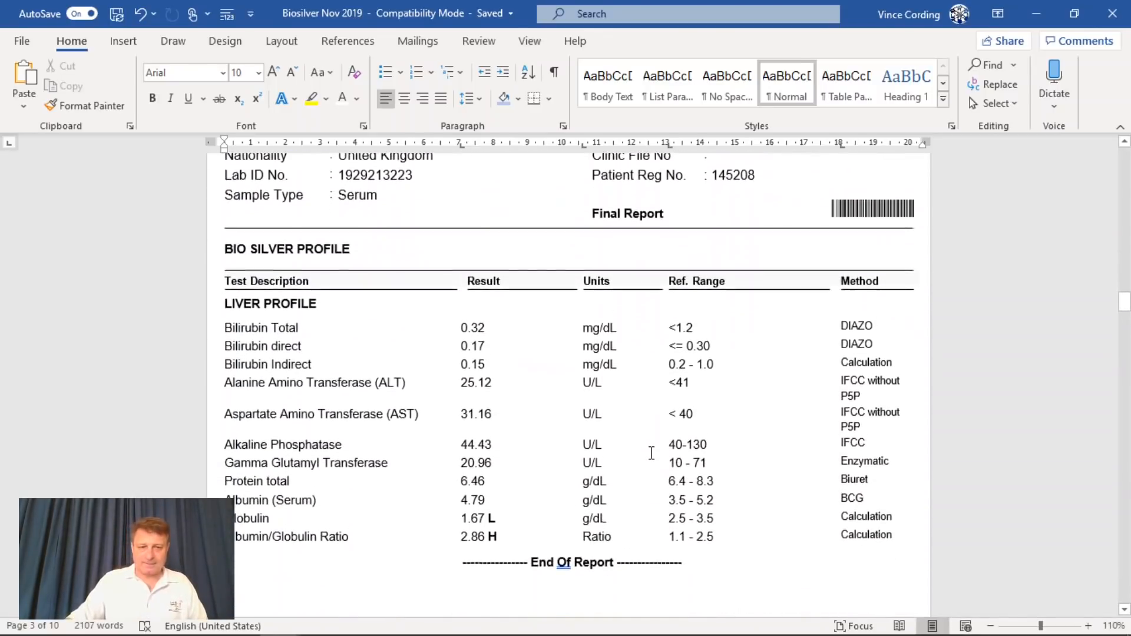
scroll("down", 3)
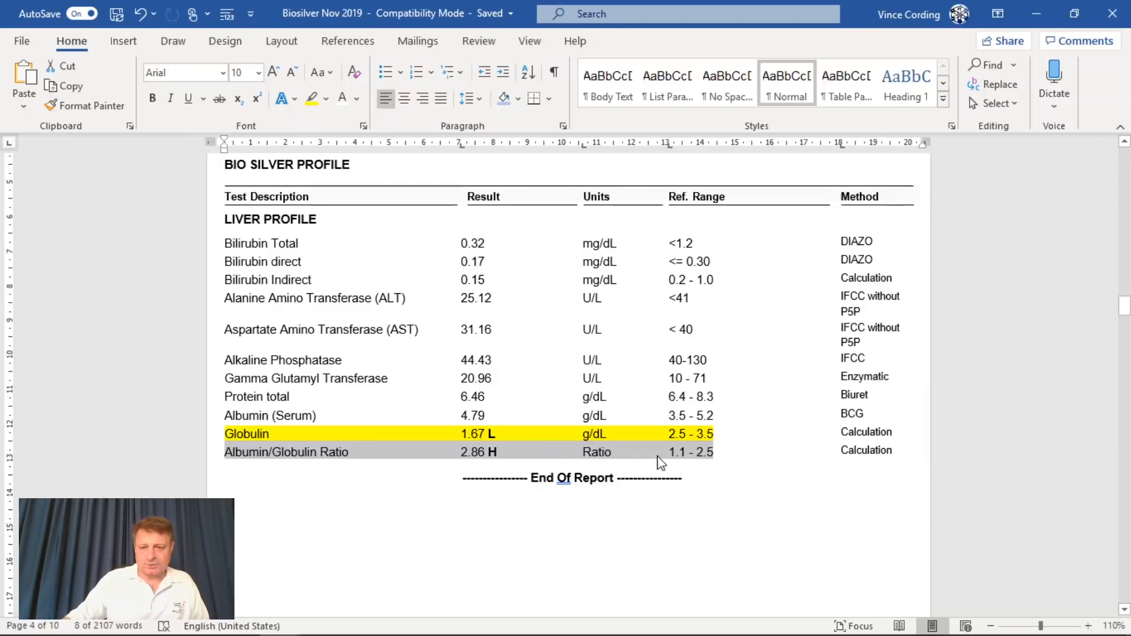
left_click(311, 99)
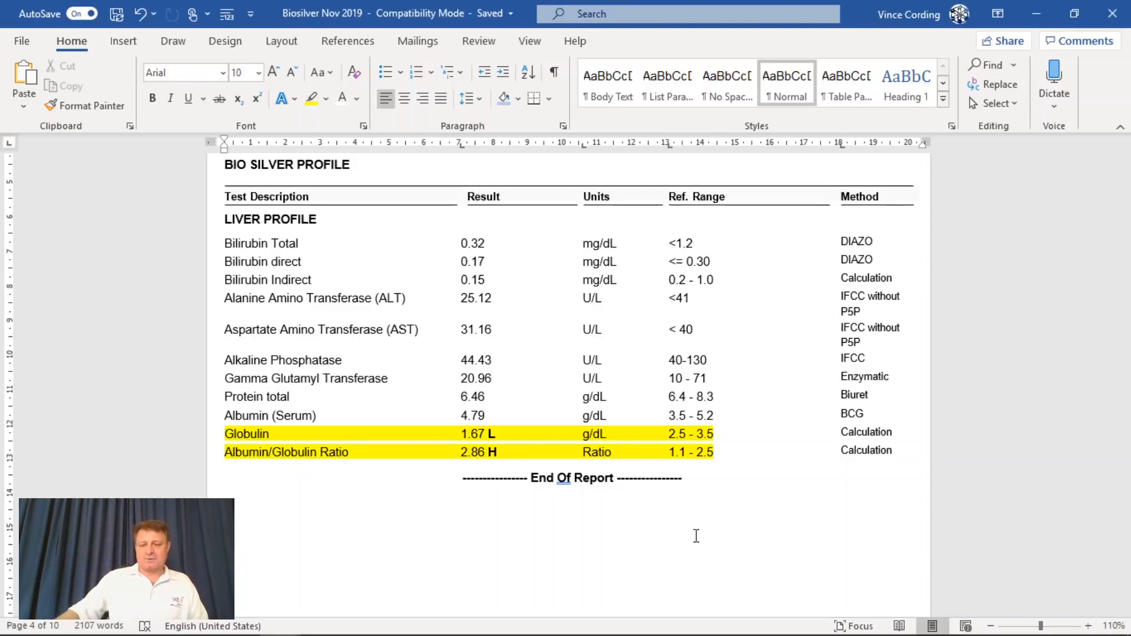
left_click(714, 451)
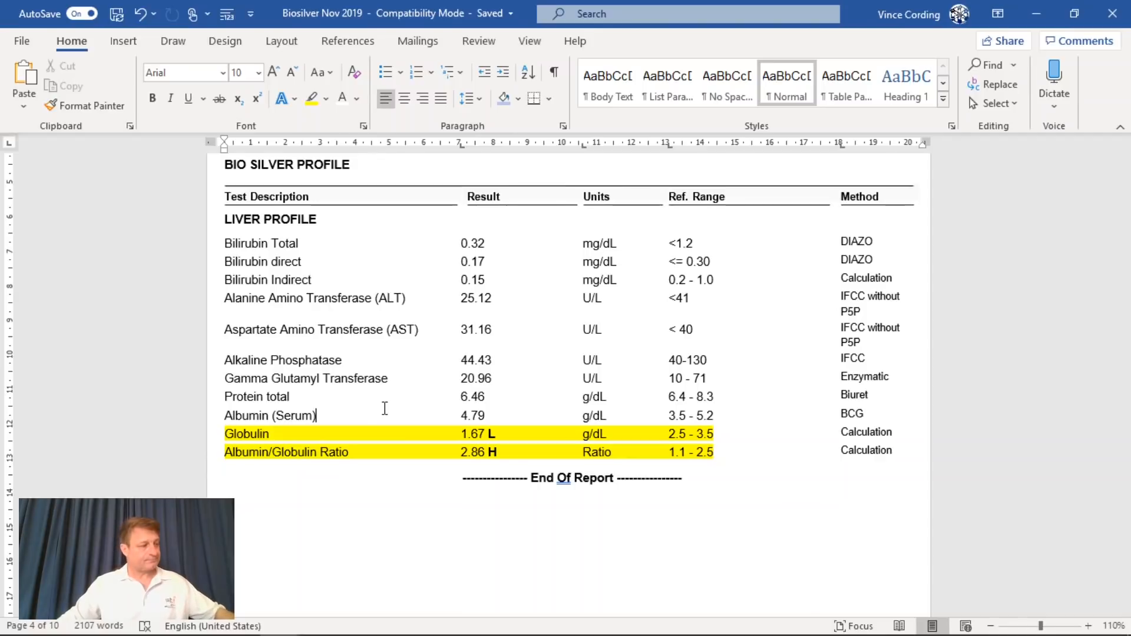
scroll("down", 3)
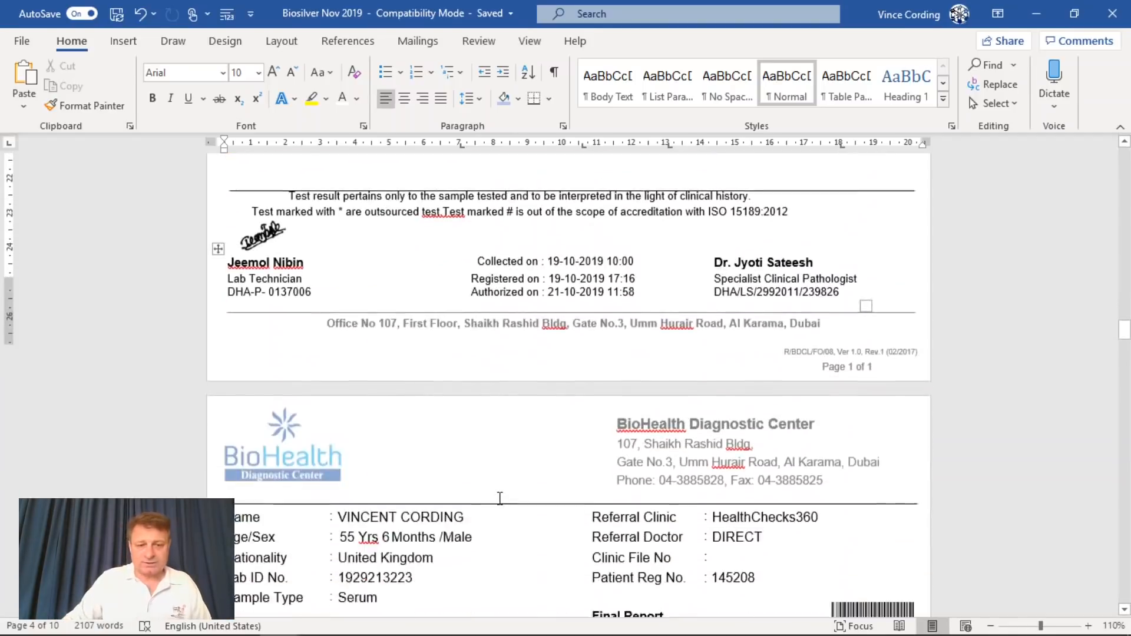
- Highlight the Creatinine, Urea, Urea Nitrogen and Uric Acid kidney rows on page 5 in yellow
scroll("down", 3)
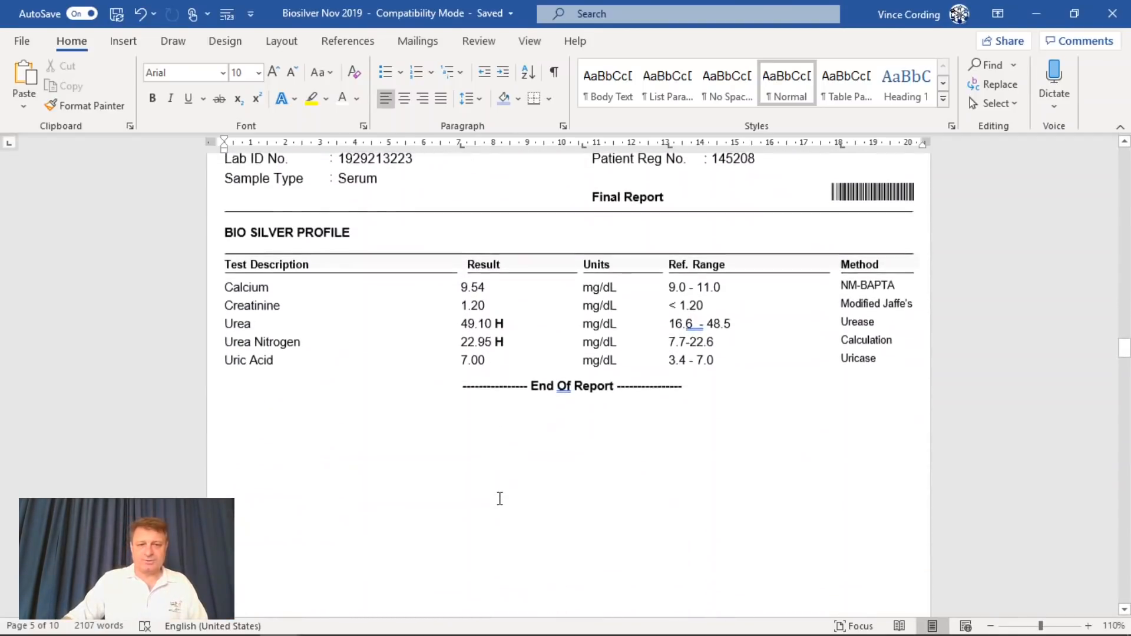
scroll("down", 3)
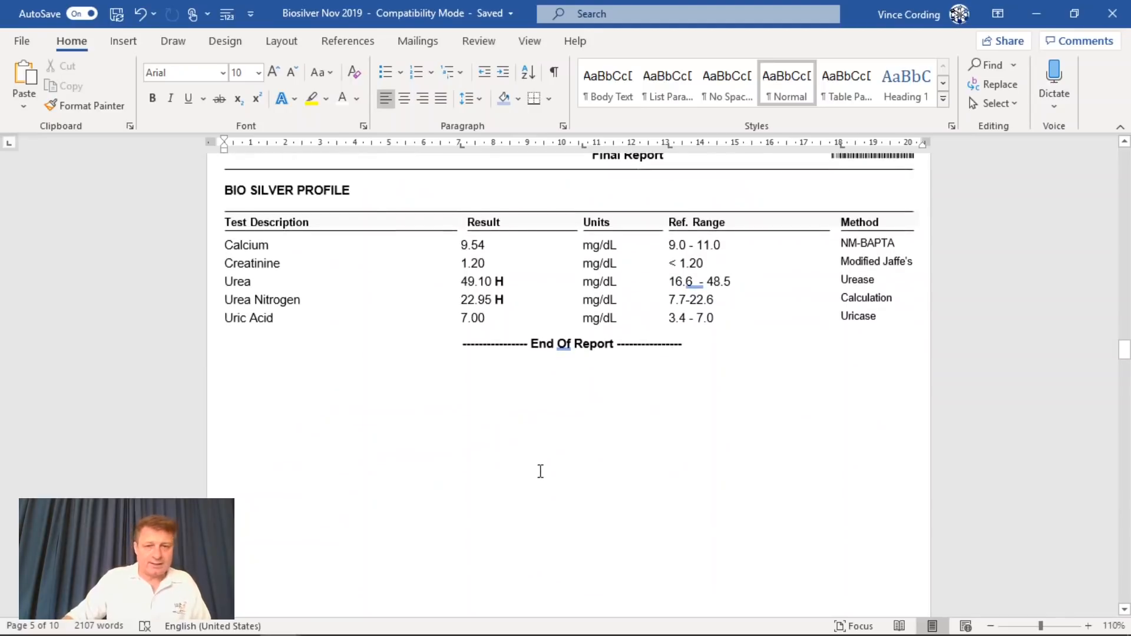
mouse_move(509, 452)
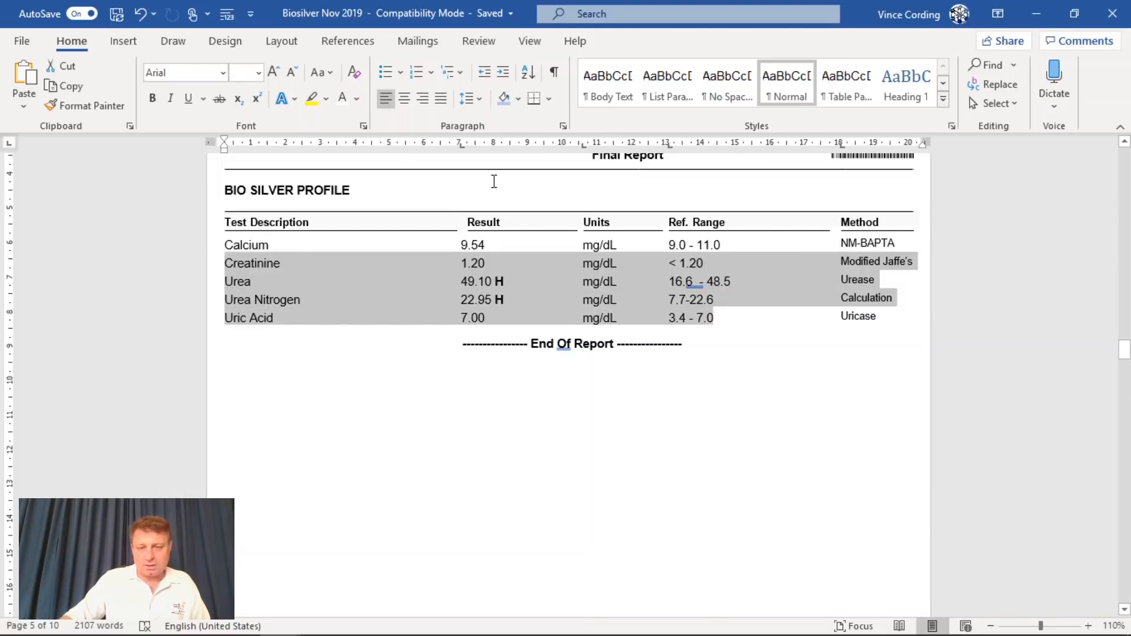
left_click(311, 98)
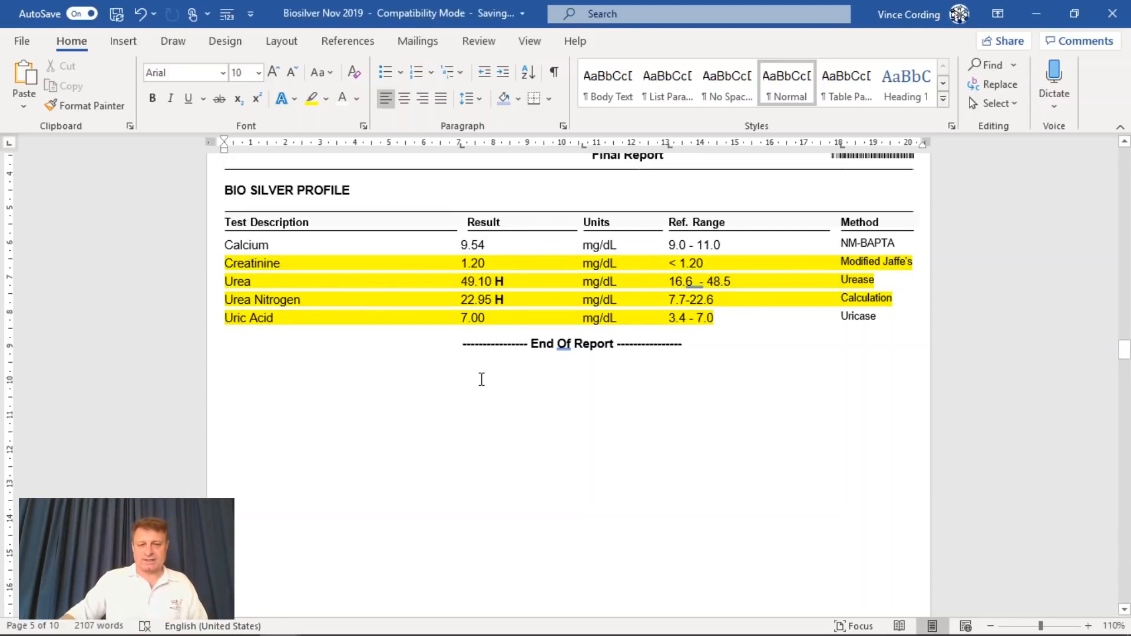
left_click(486, 245)
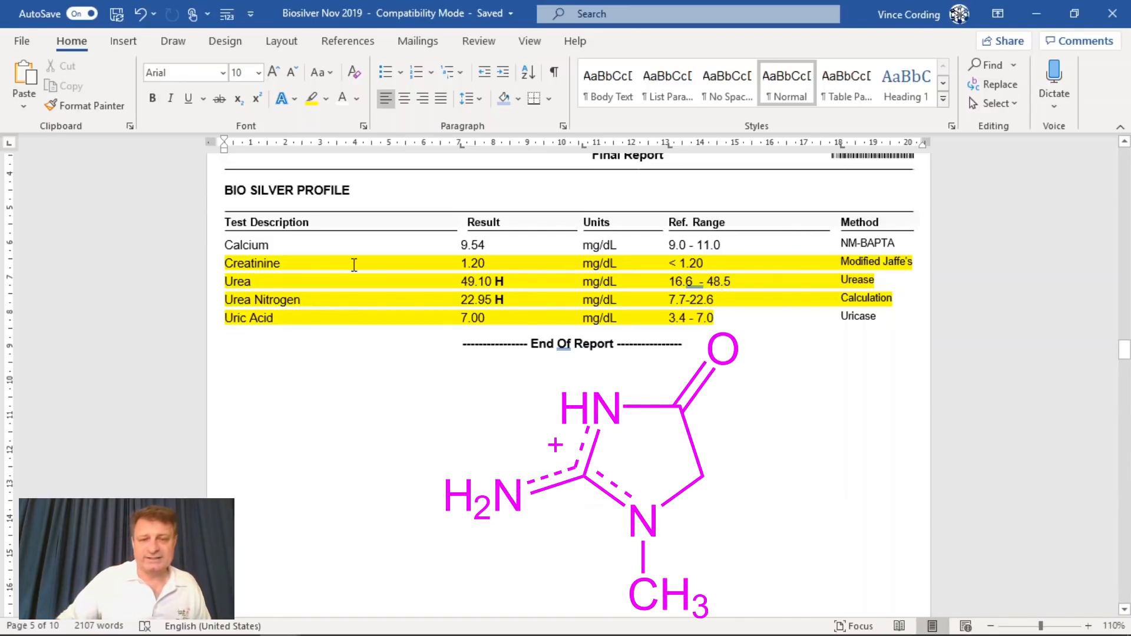
left_click(485, 245)
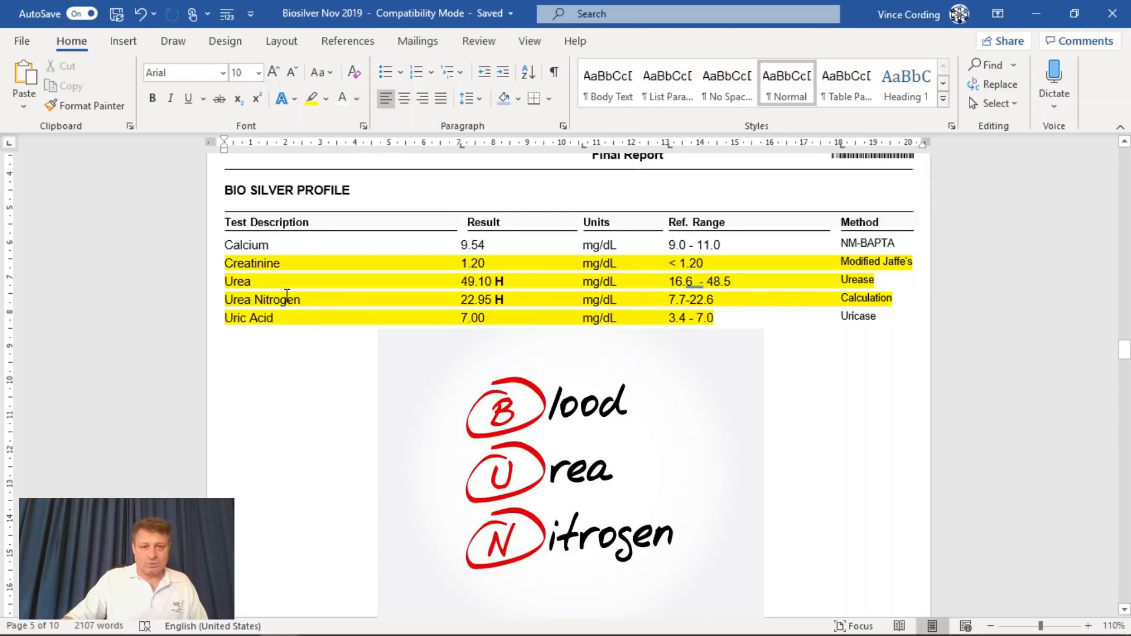
left_click(487, 245)
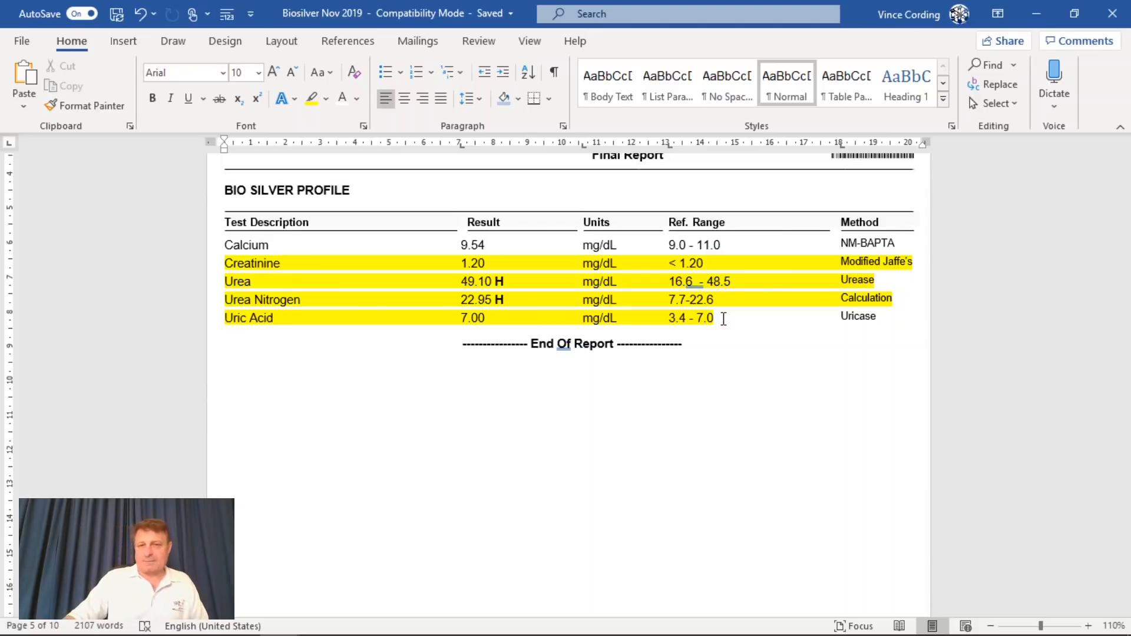
left_click(484, 245)
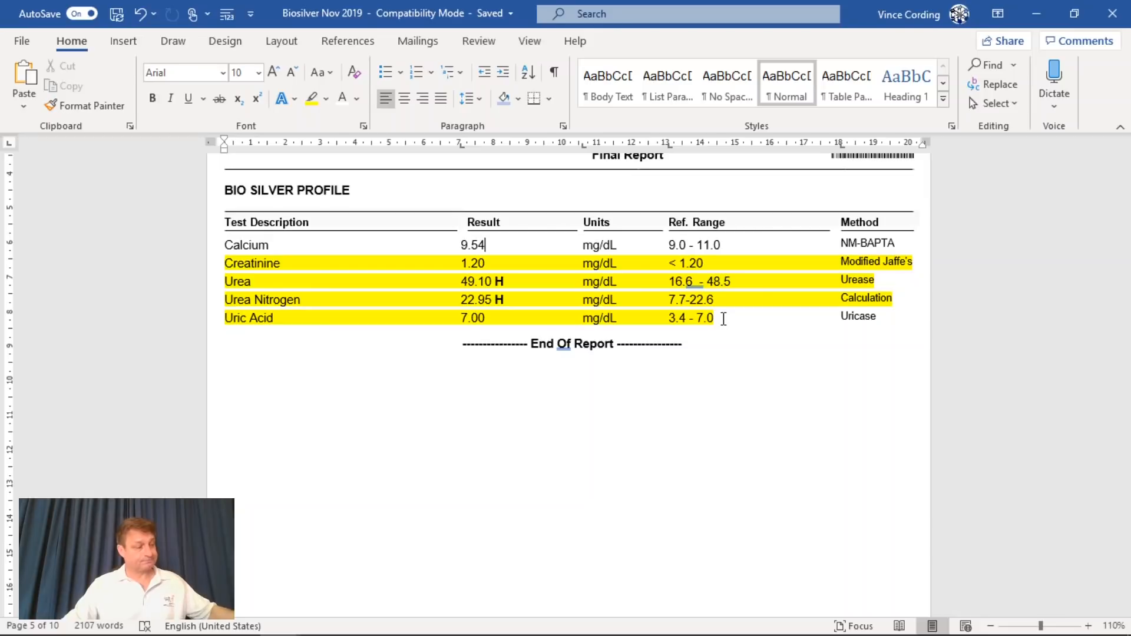
- Scroll past the thyroid and iron results to the testosterone section on page 7
scroll("down", 3)
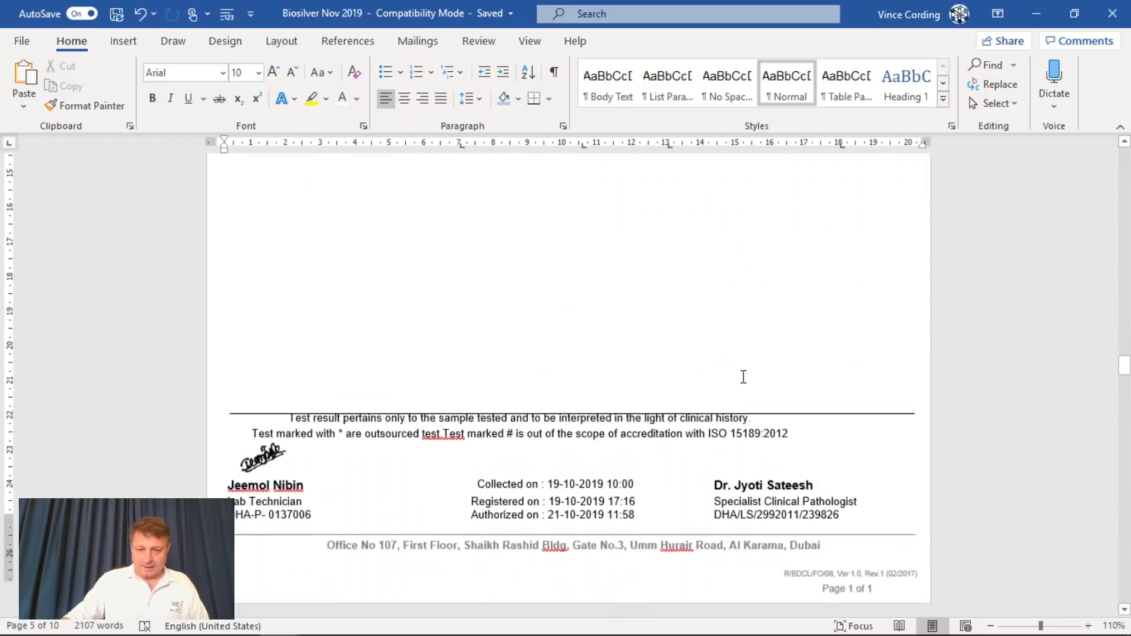
scroll("up", 3)
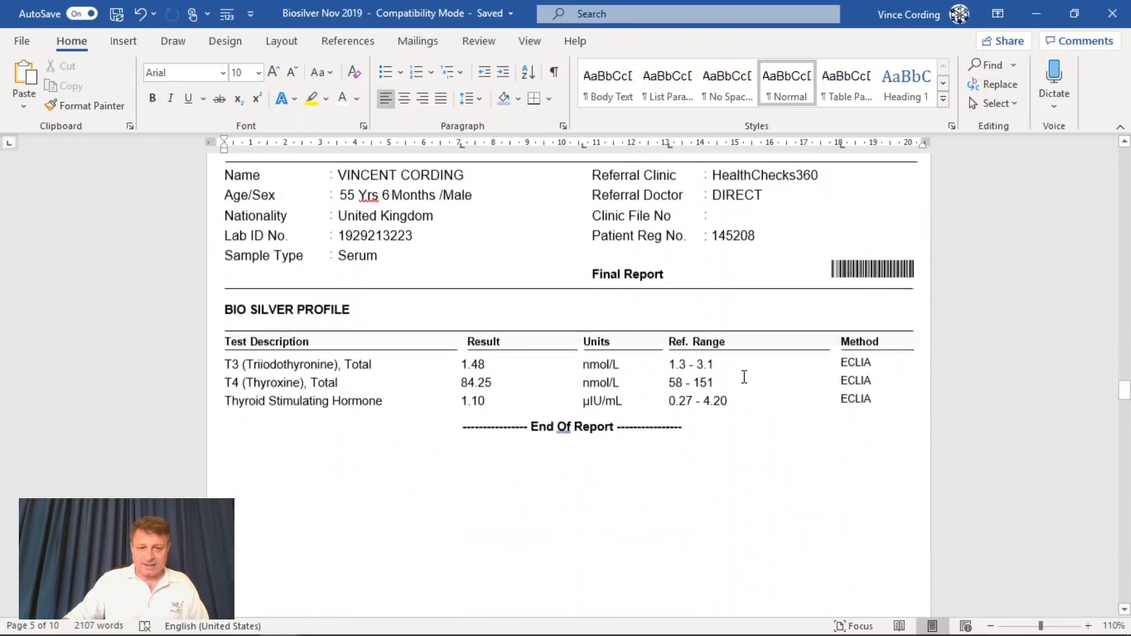
scroll("down", 3)
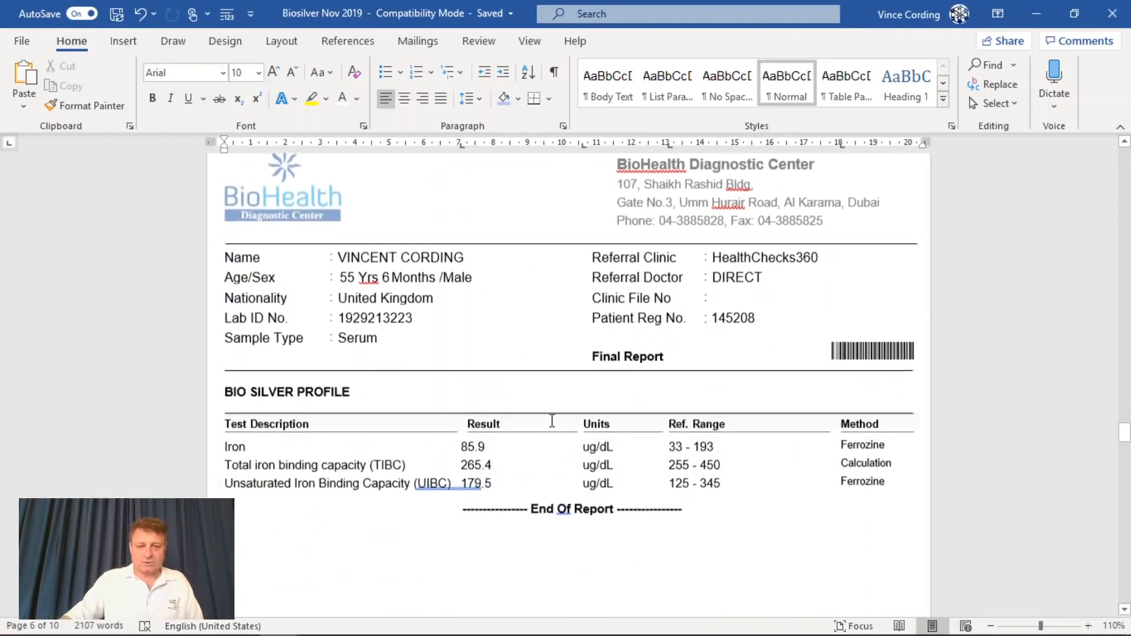
scroll("down", 3)
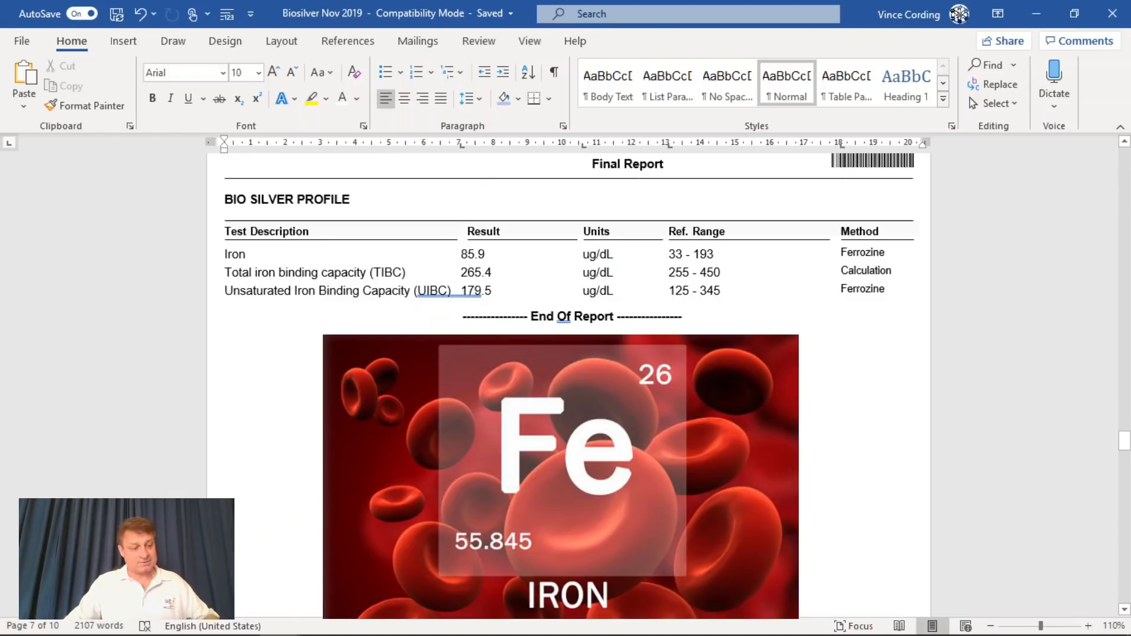
scroll("down", 3)
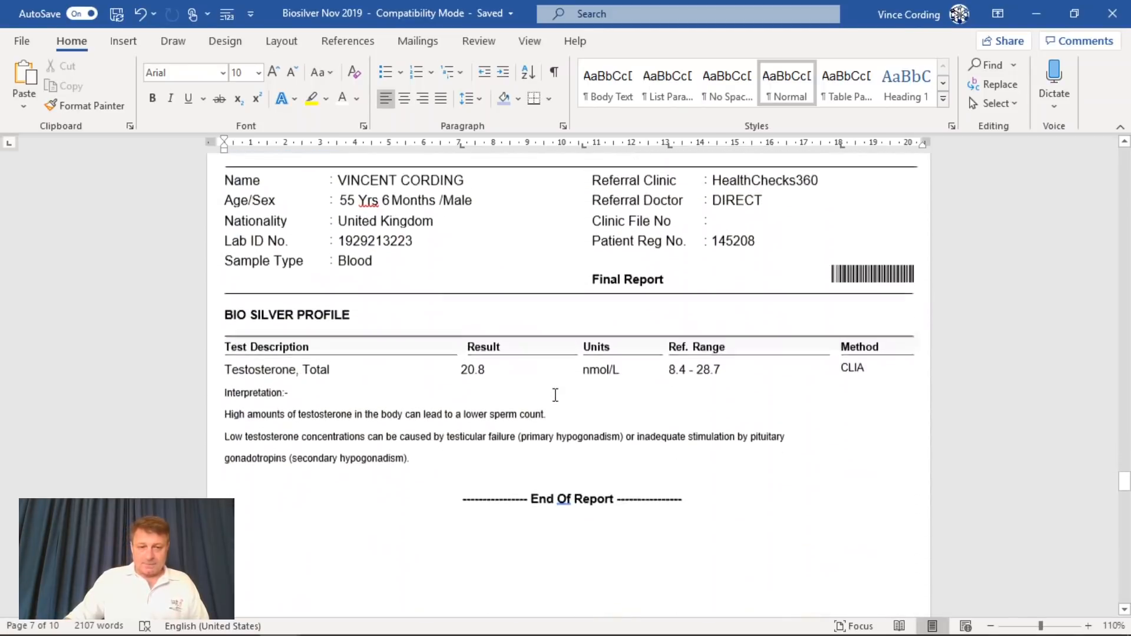
- Select the testosterone result 20.8 with its 8.4 - 28.7 range for yellow highlighting
scroll("down", 3)
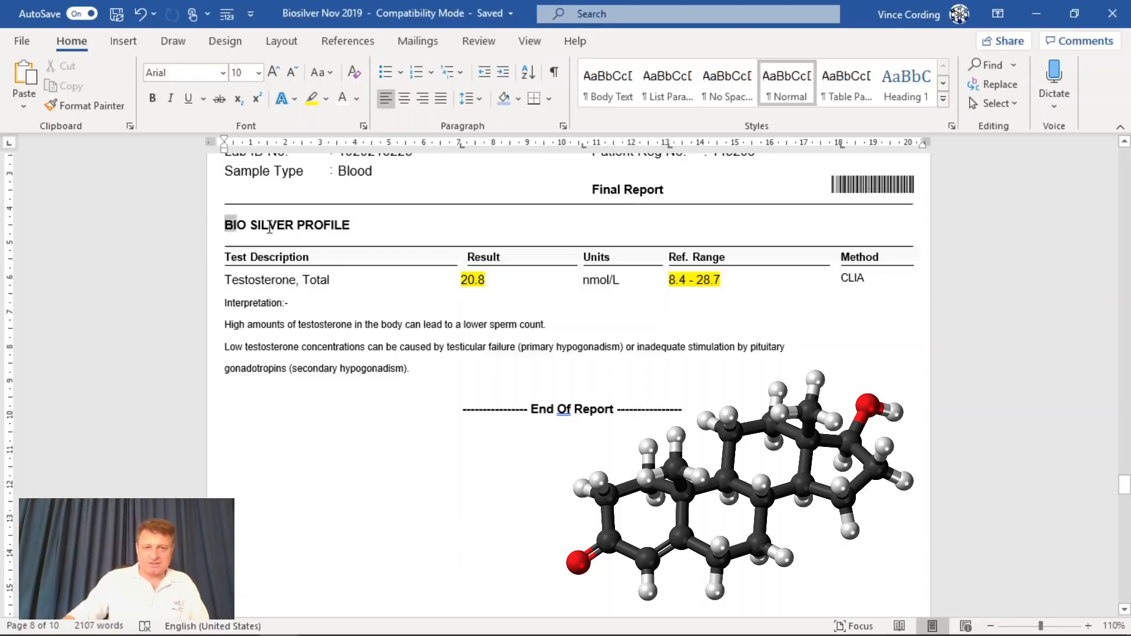
triple_click(287, 224)
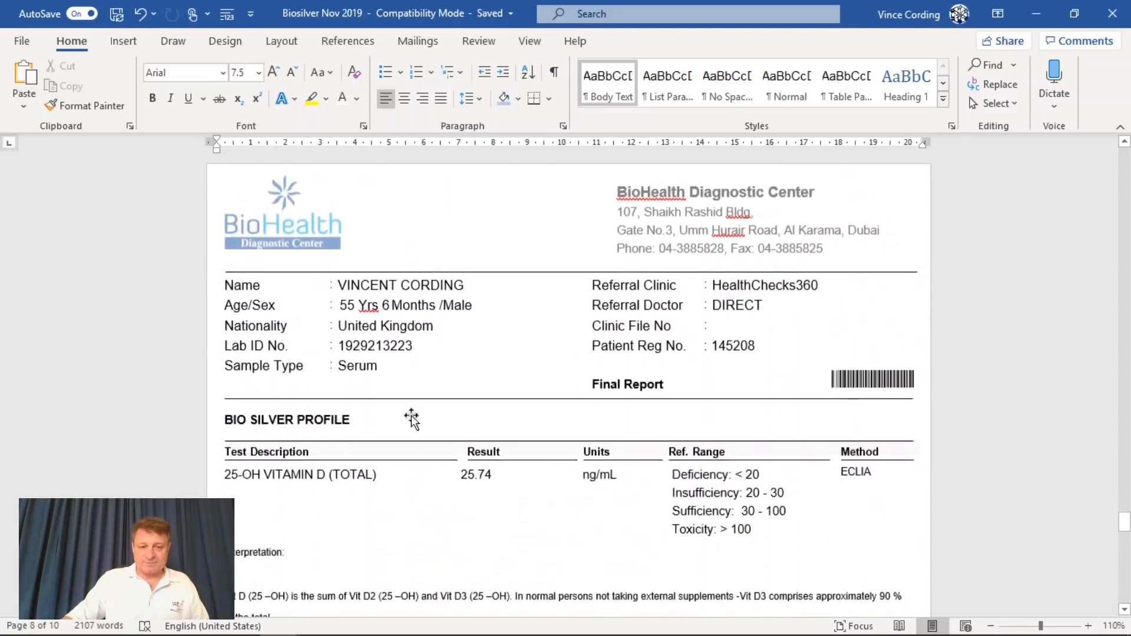
scroll("down", 3)
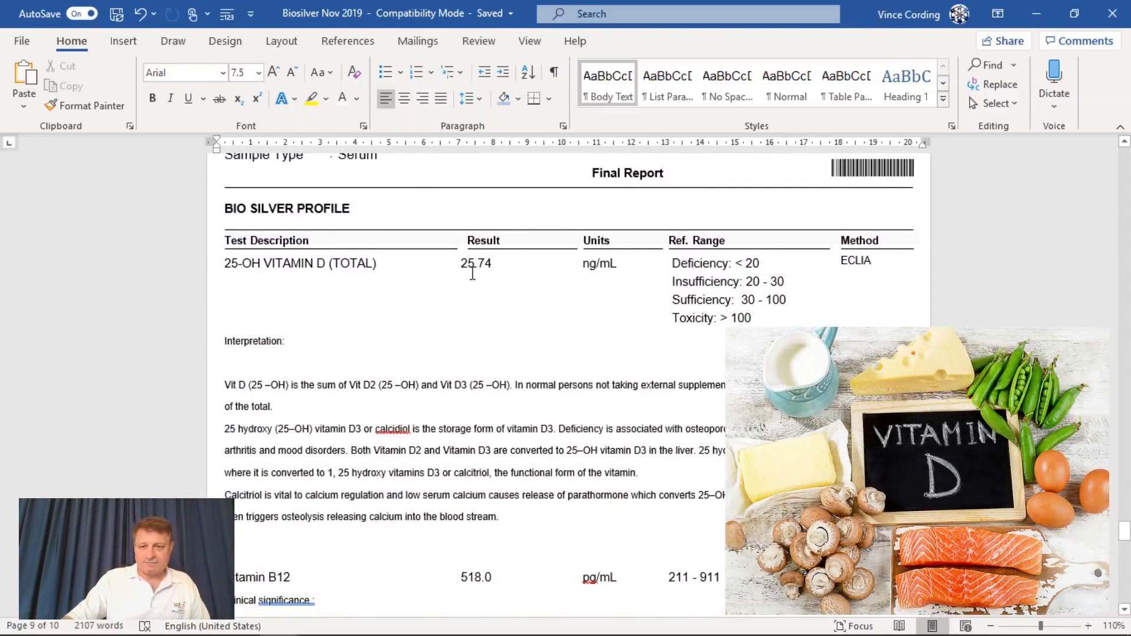
double_click(476, 263)
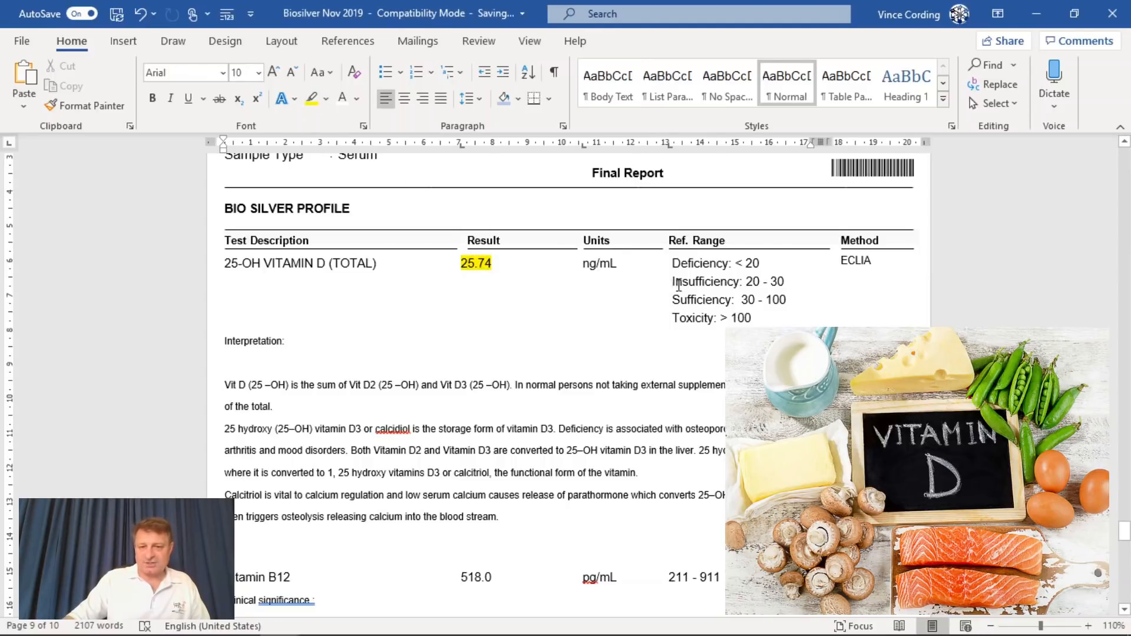
double_click(727, 282)
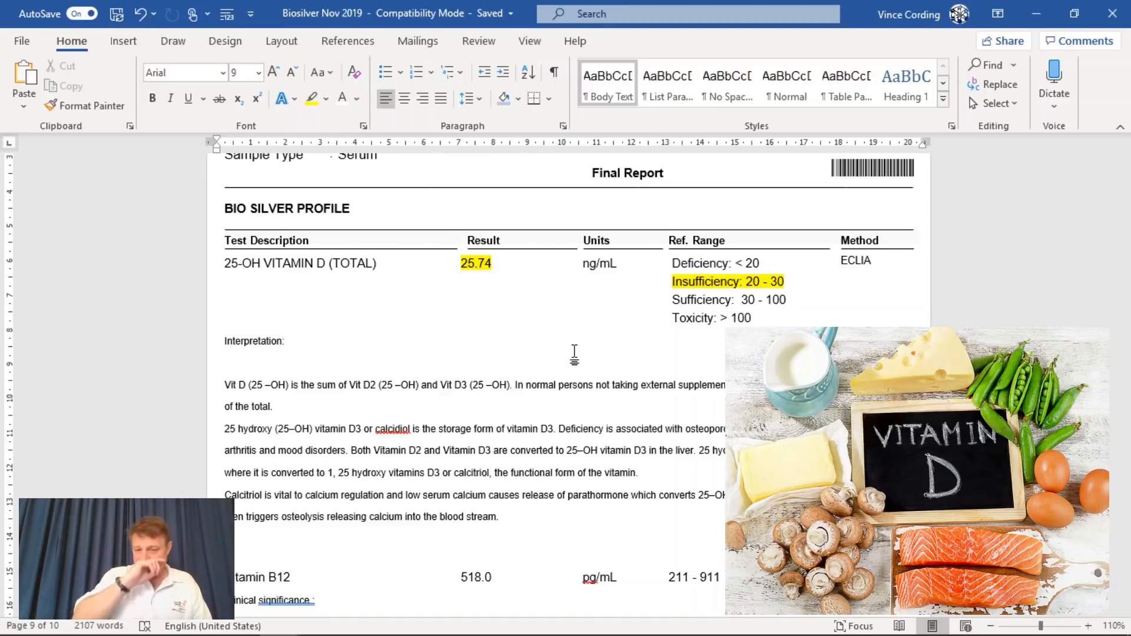
mouse_move(484, 281)
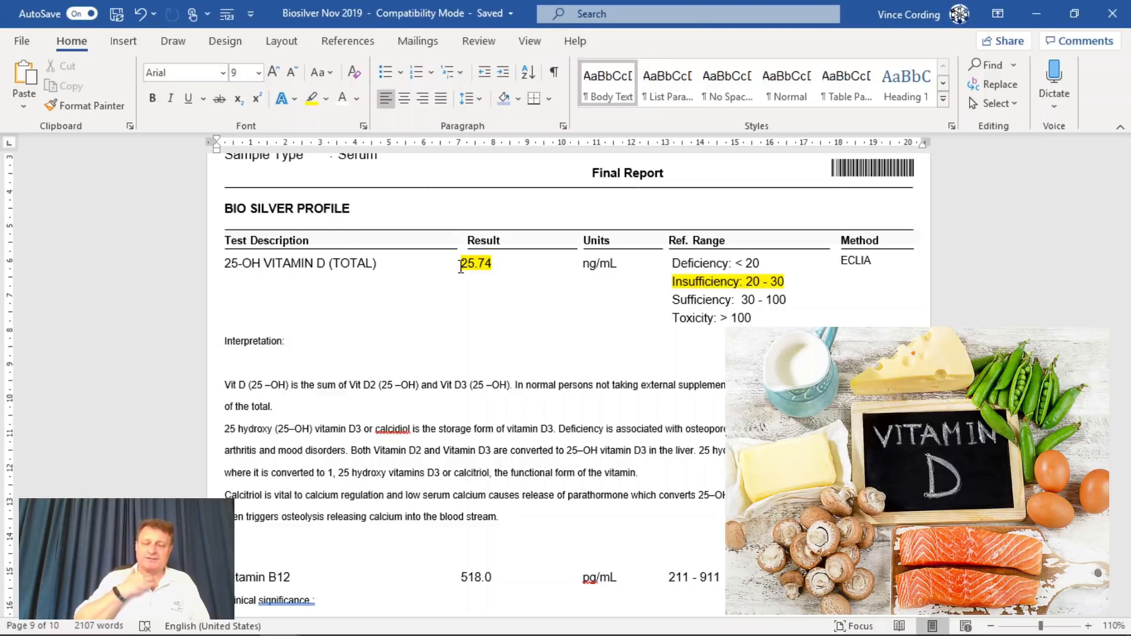
left_click(217, 352)
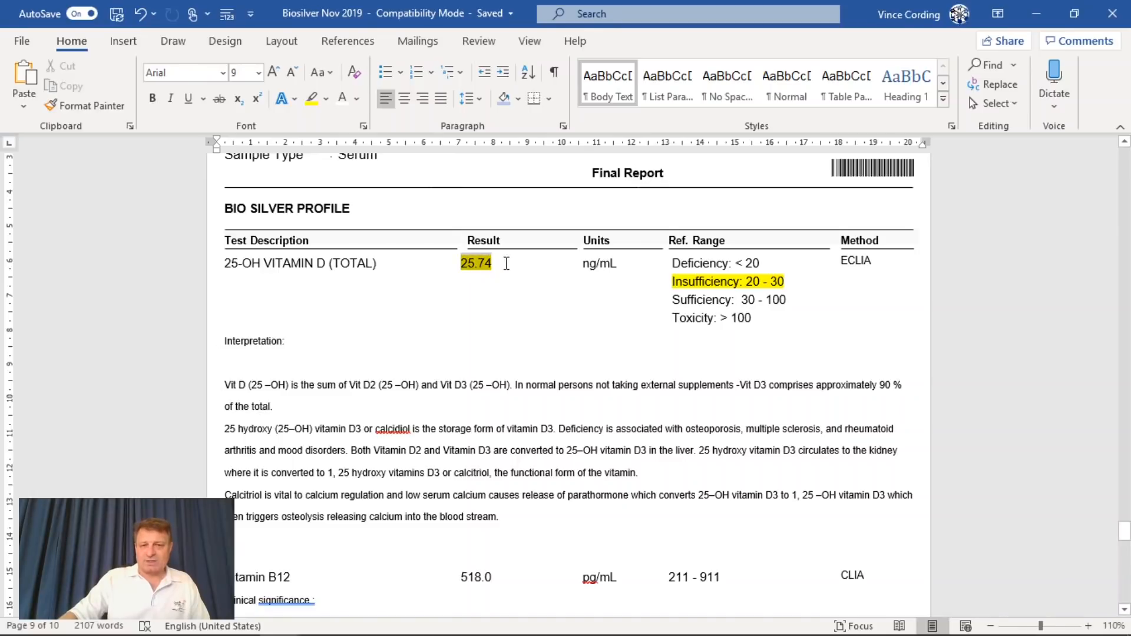
left_click(483, 303)
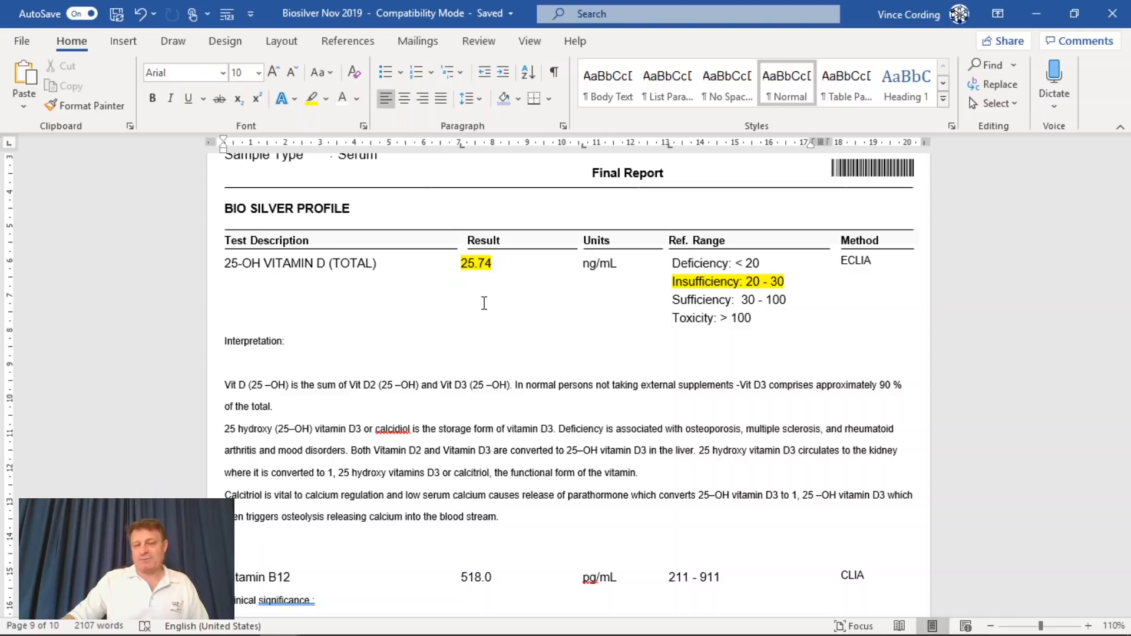
left_click(480, 263)
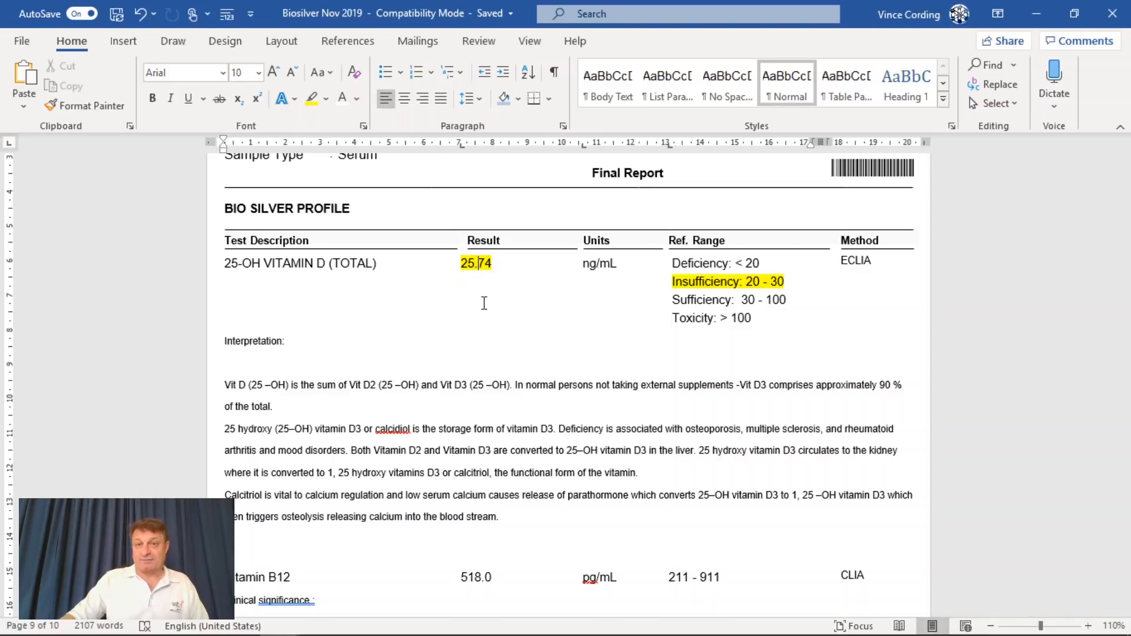
- Highlight the Vitamin B12 518.0 pg/mL result and 211 - 911 range in yellow
scroll("down", 3)
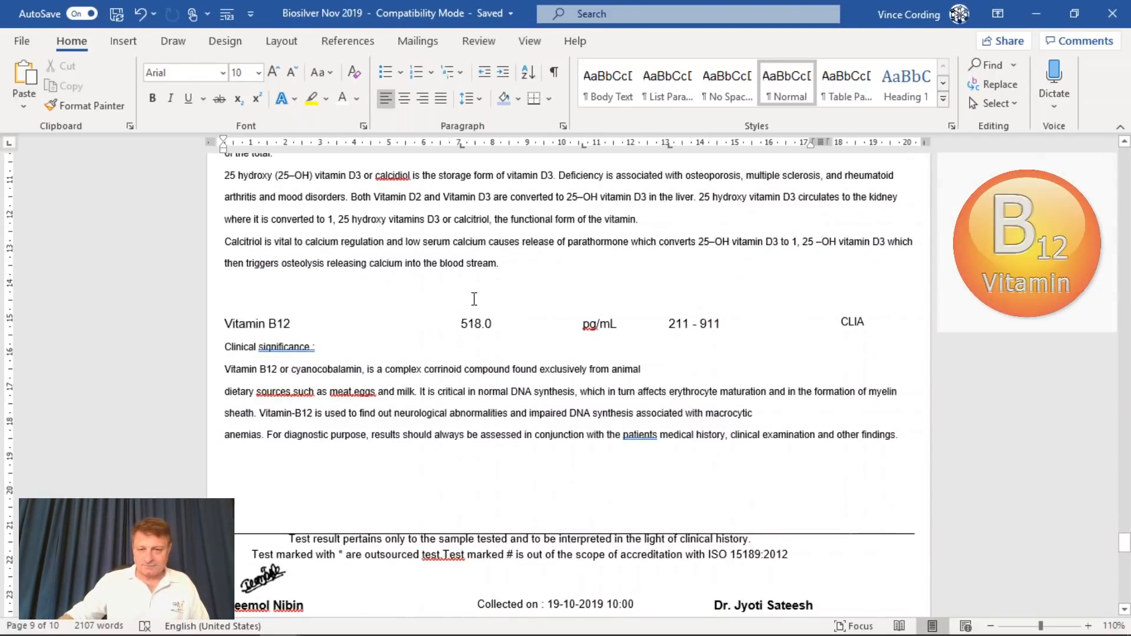
mouse_move(670, 330)
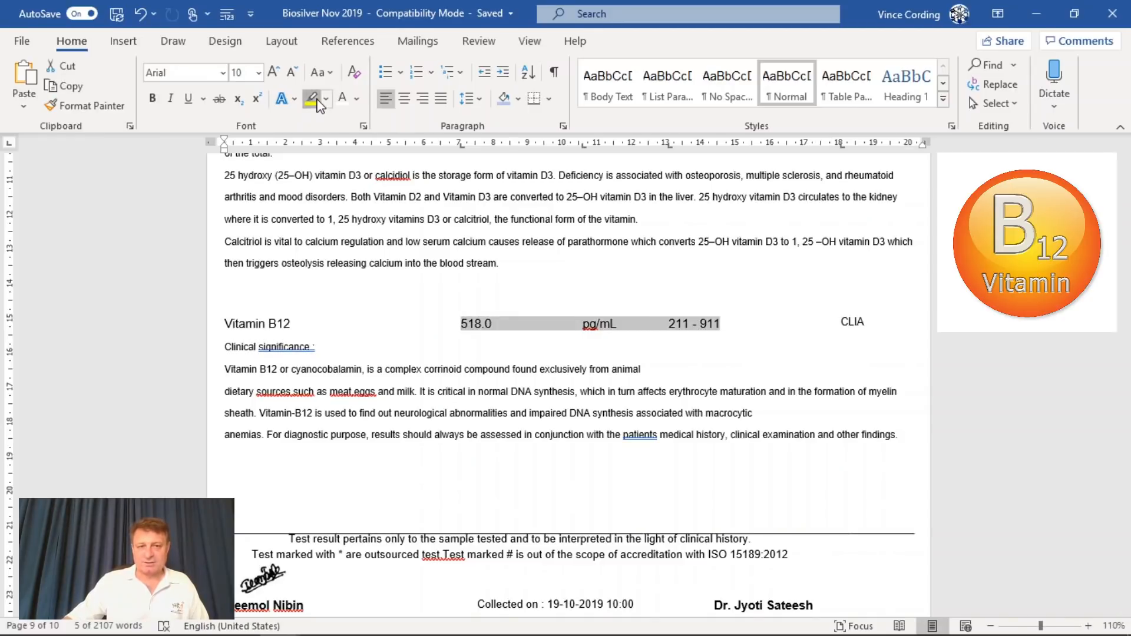
left_click(312, 99)
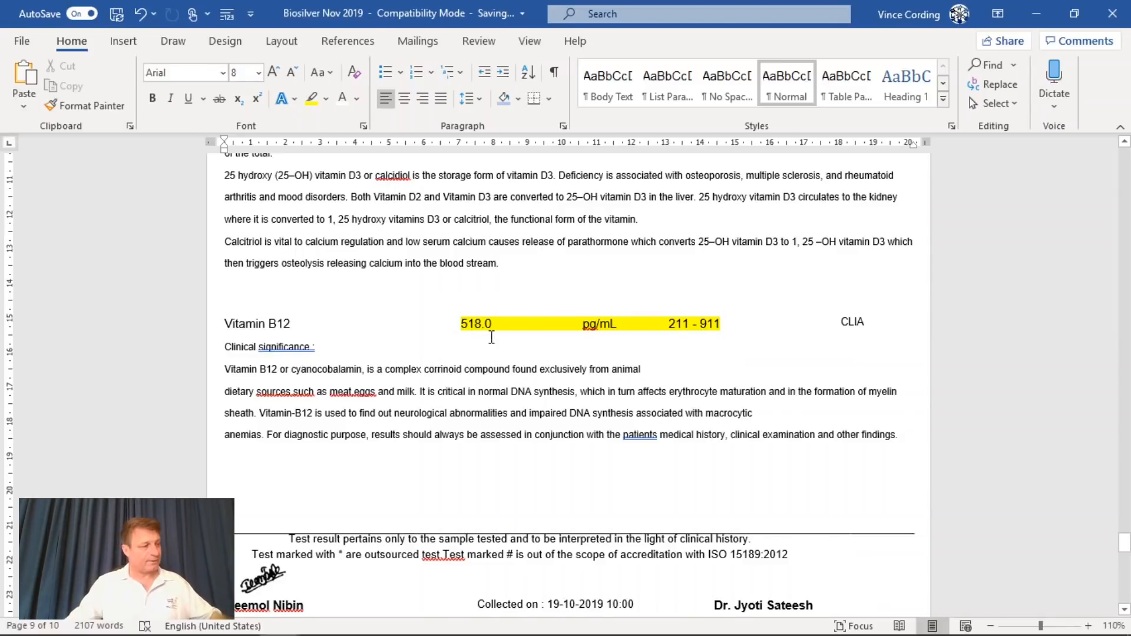
- Scroll to the urine examination results table on page 10
scroll("up", 3)
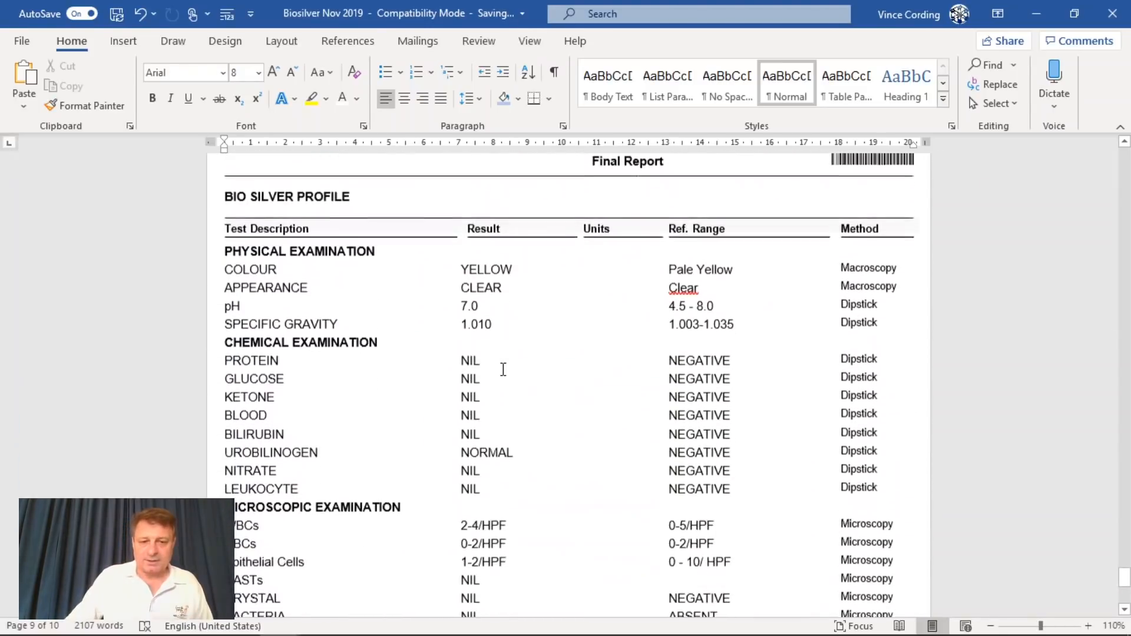
scroll("down", 3)
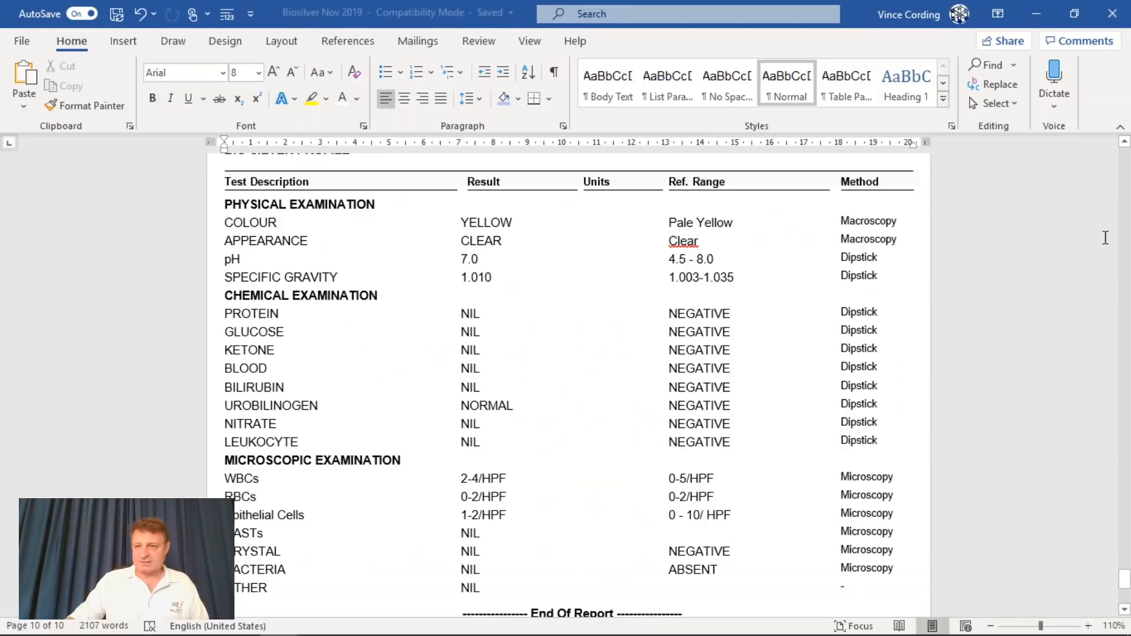
scroll("up", 3)
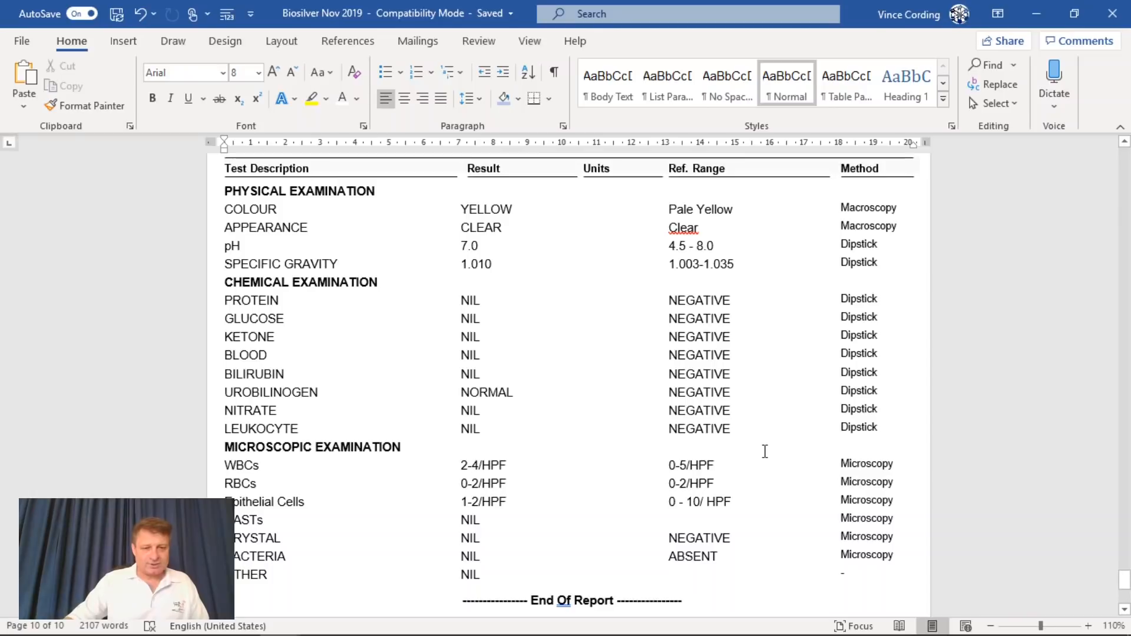
mouse_move(226, 467)
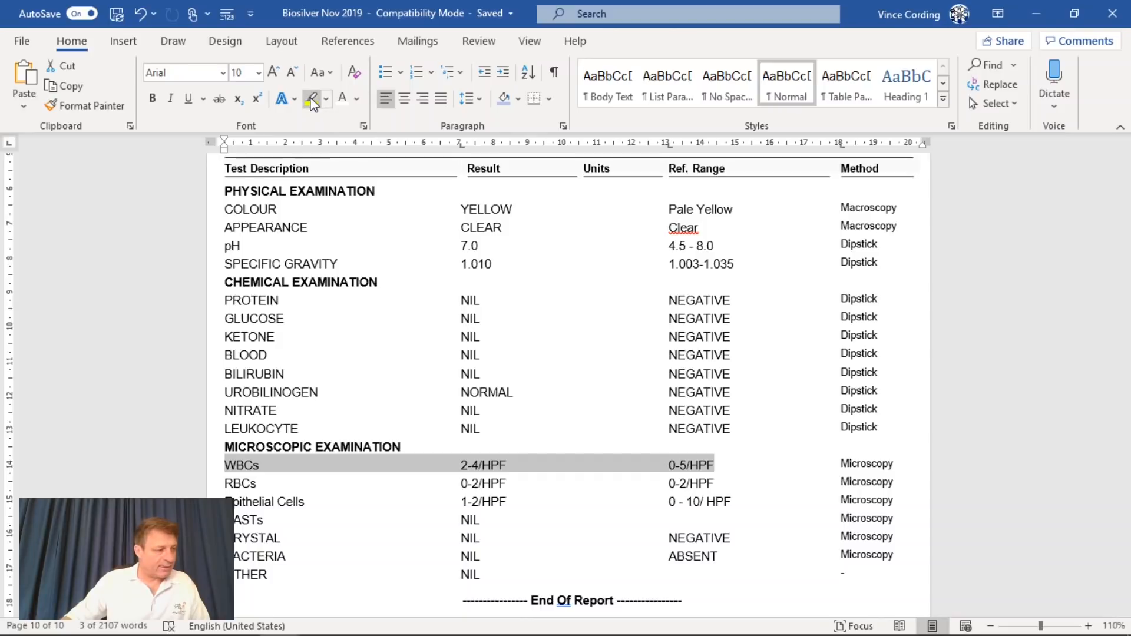
- Highlight the urine WBCs row (2-4/HPF against 0-5/HPF) in yellow
left_click(311, 97)
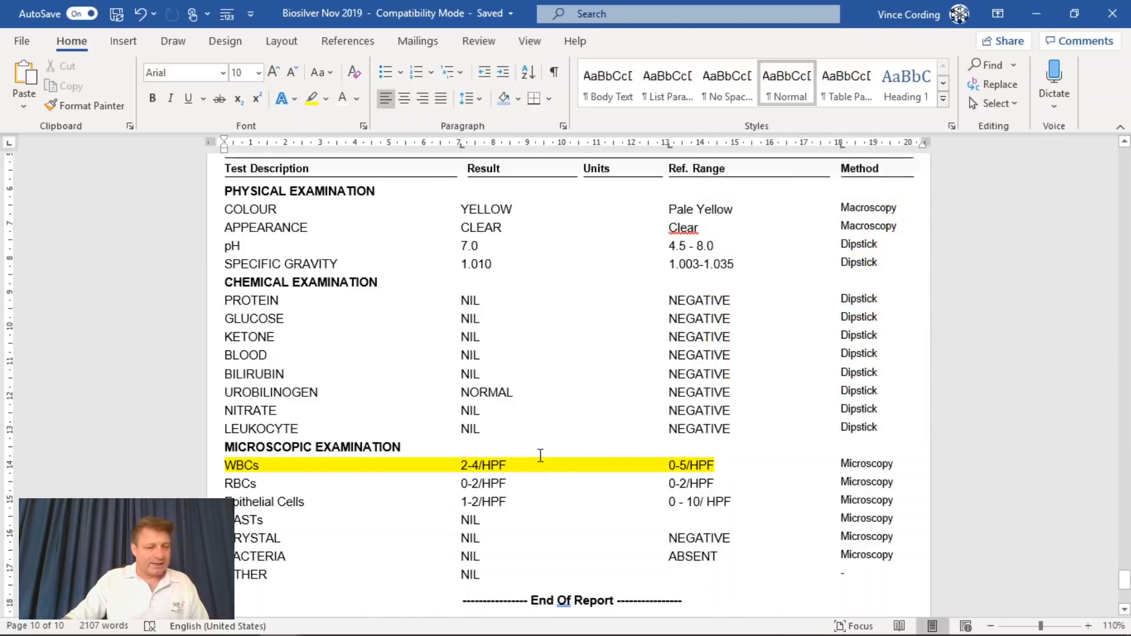
scroll("down", 3)
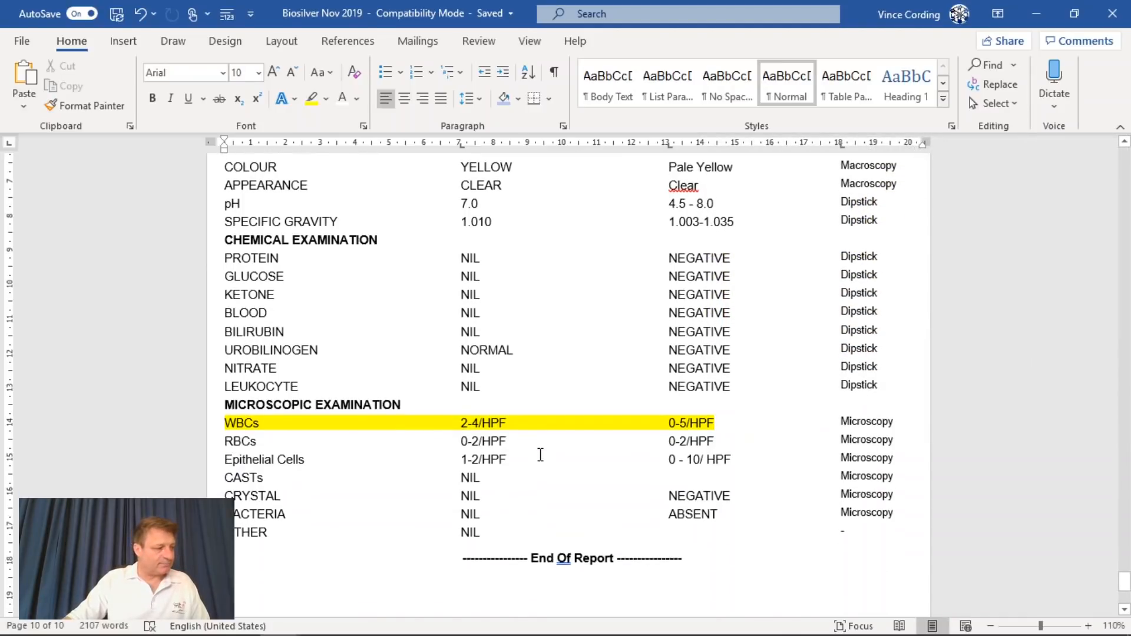
left_click(713, 423)
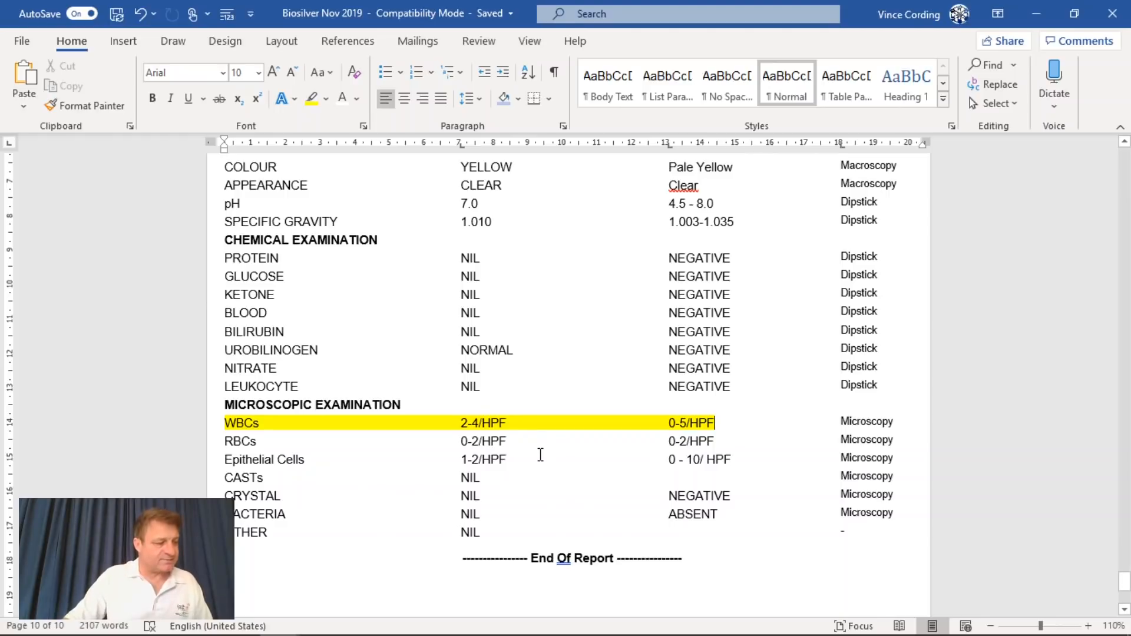
scroll("down", 3)
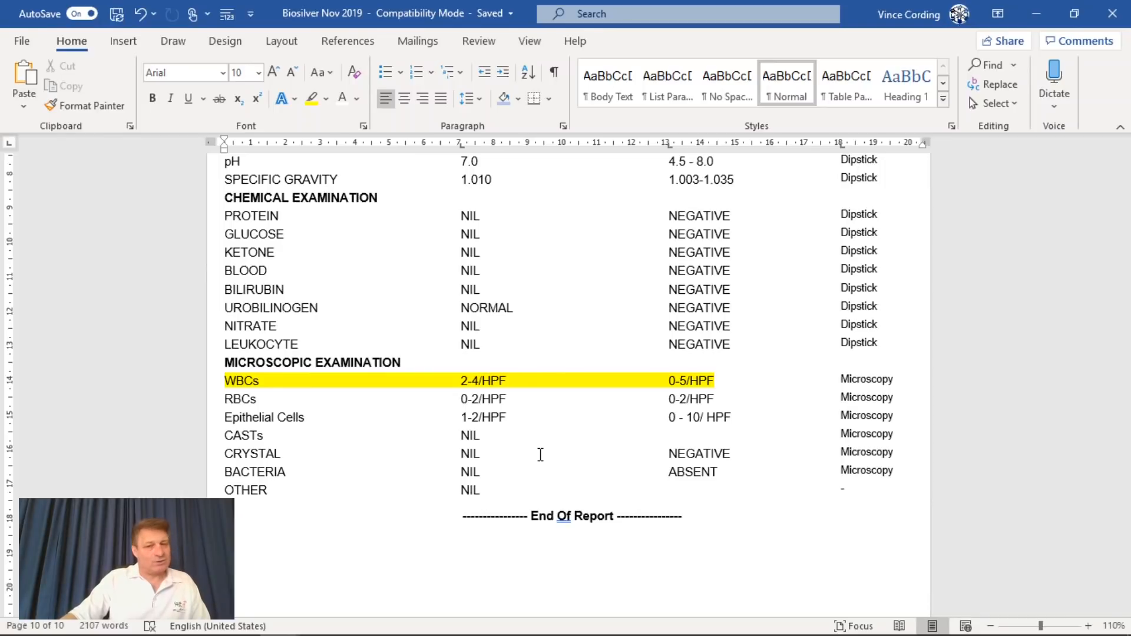
left_click(715, 381)
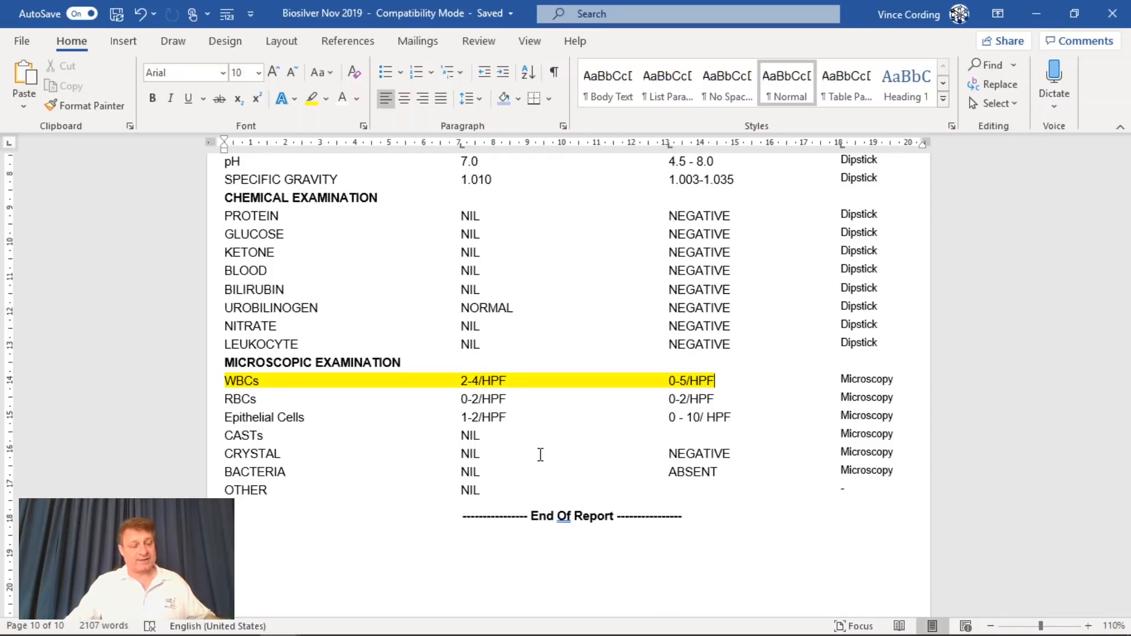
mouse_move(570, 380)
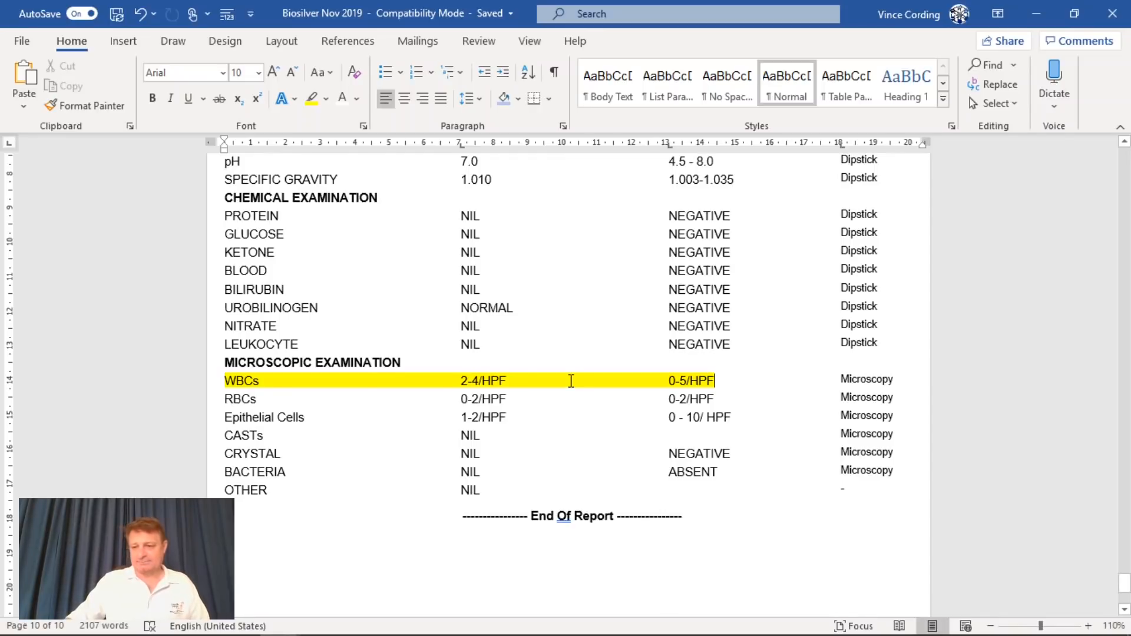